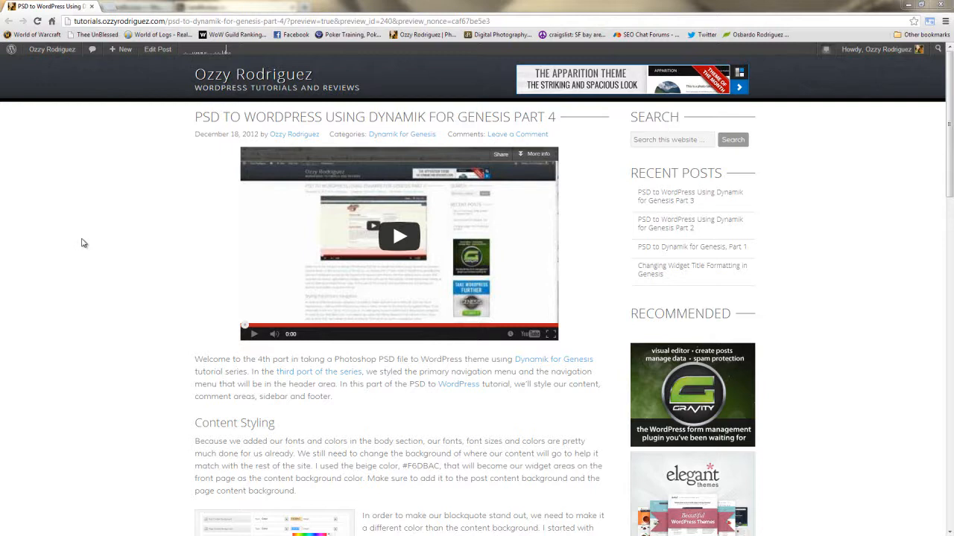
{"action": "mouse_move", "coordinate": [89, 243]}
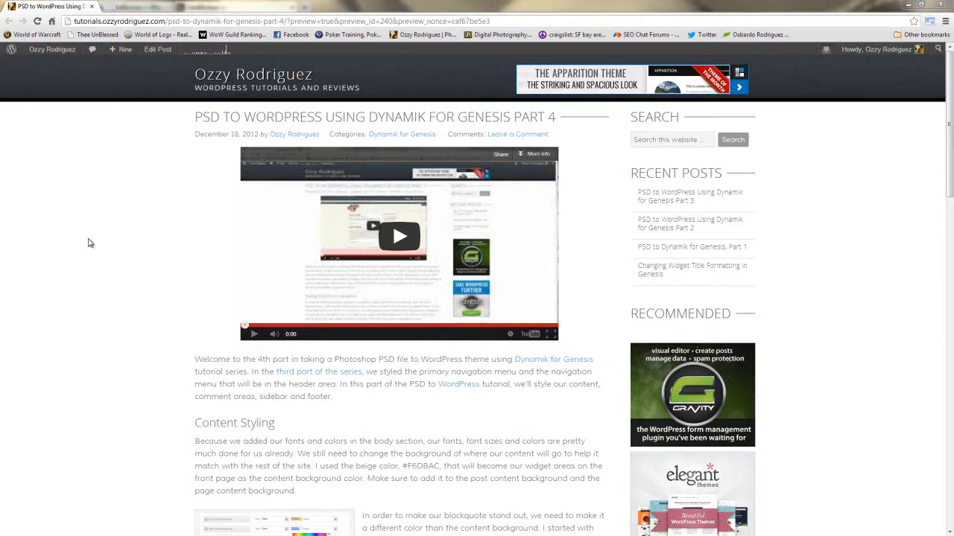
{"action": "mouse_move", "coordinate": [129, 277]}
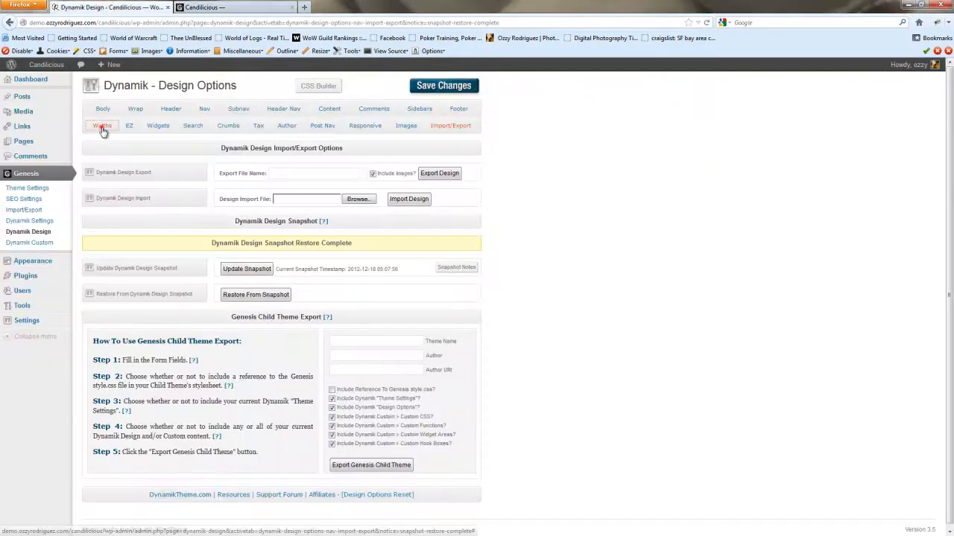
- Widen the three-column and two-column content widths to 470 and 640 px
{"action": "left_click", "coordinate": [101, 126]}
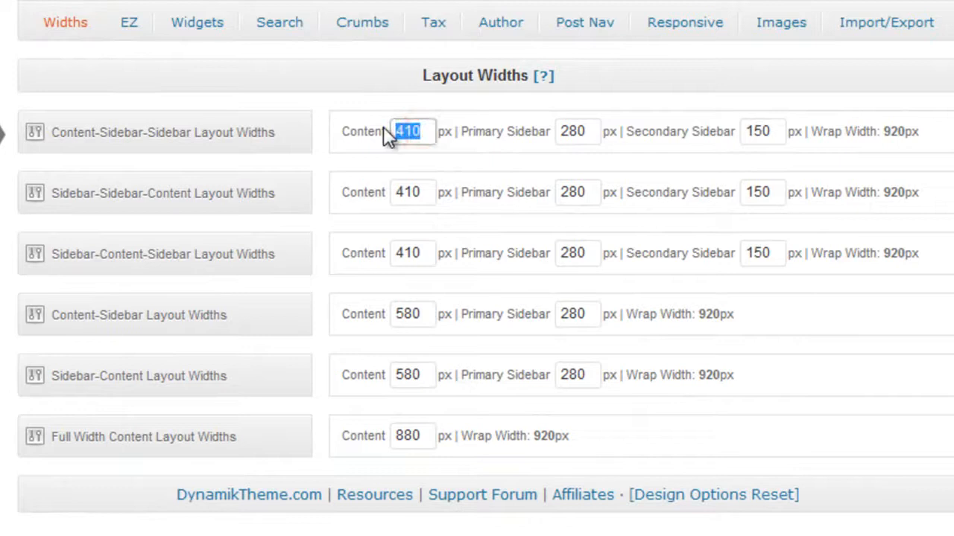
{"action": "type", "text": "4"}
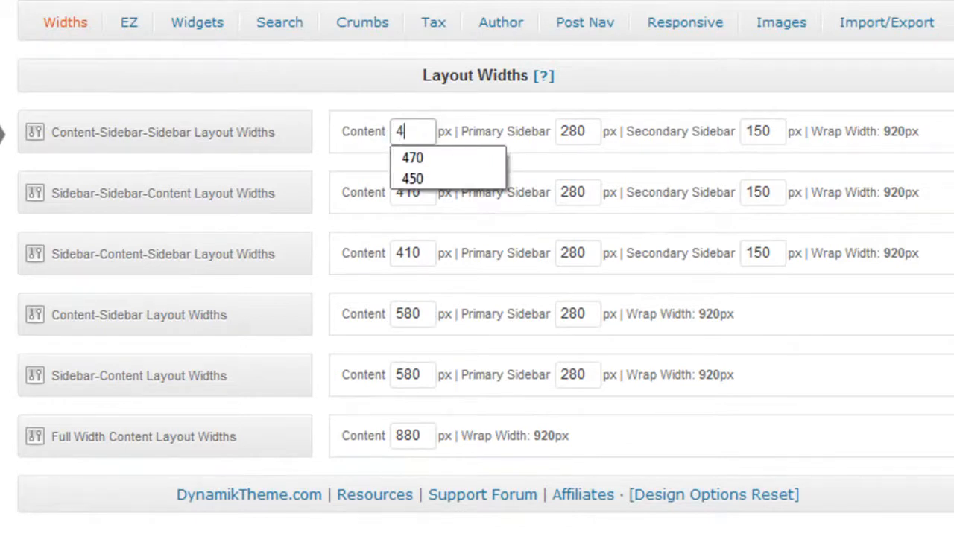
{"action": "left_click", "coordinate": [412, 158]}
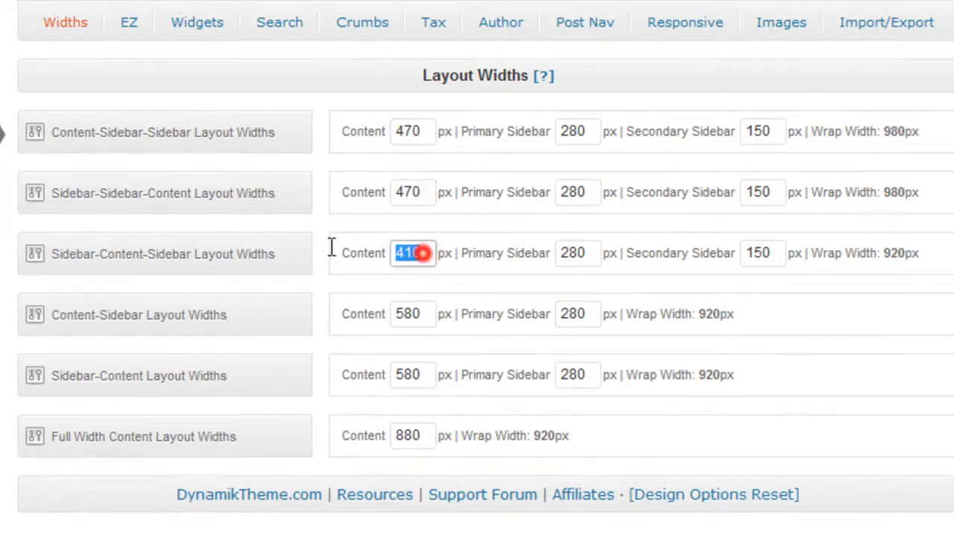
{"action": "type", "text": "4"}
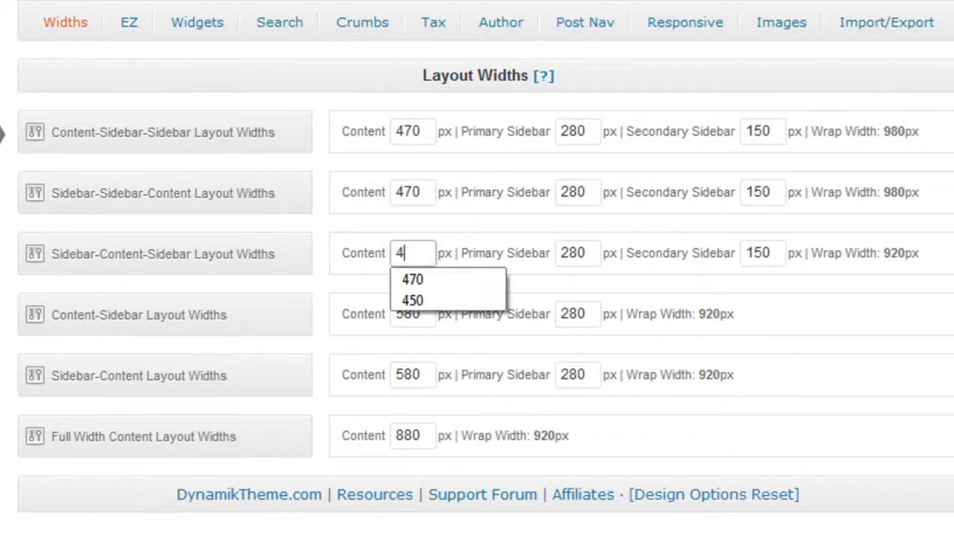
{"action": "type", "text": "70"}
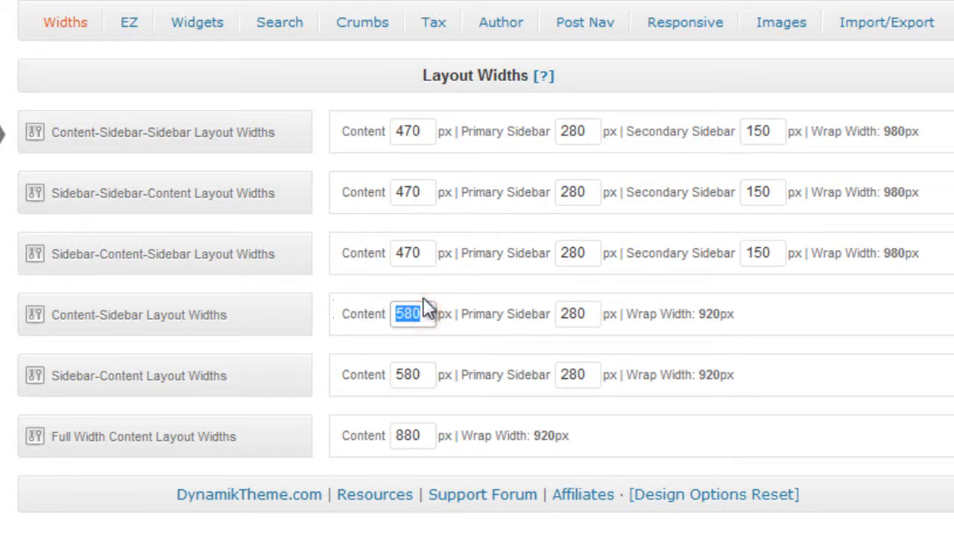
{"action": "type", "text": "640"}
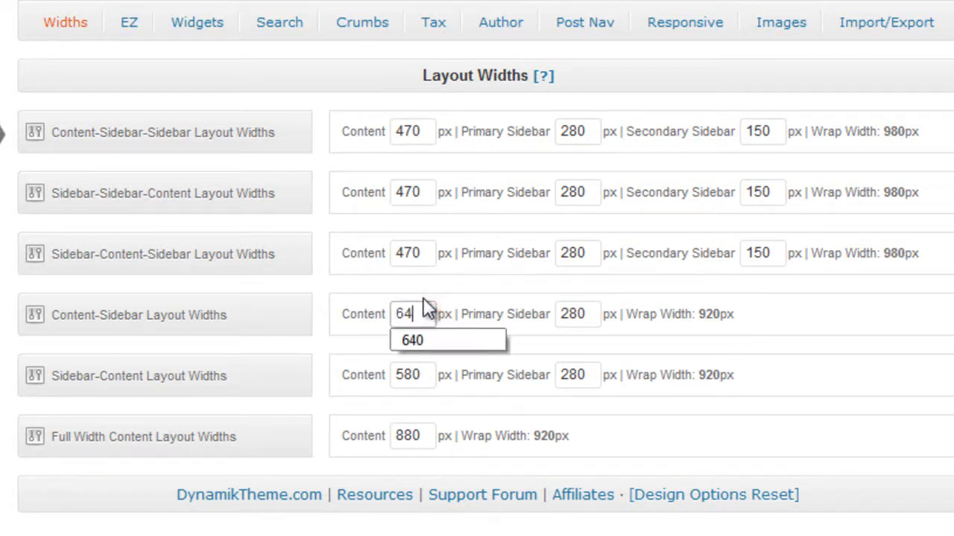
- Set the Sidebar-Content width to 640 and full-width content to 940 px, for a 980 px wrap
{"action": "type", "text": "0"}
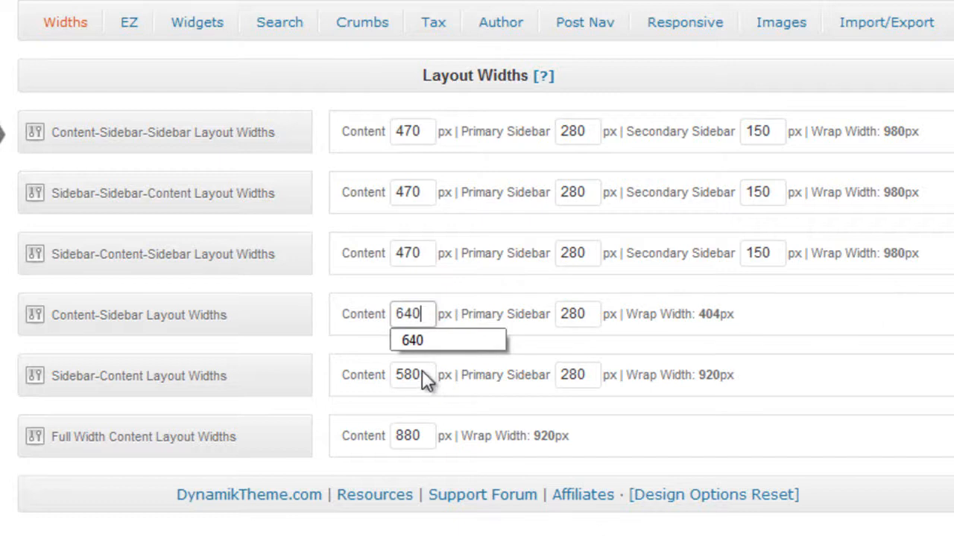
{"action": "double_click", "coordinate": [408, 376]}
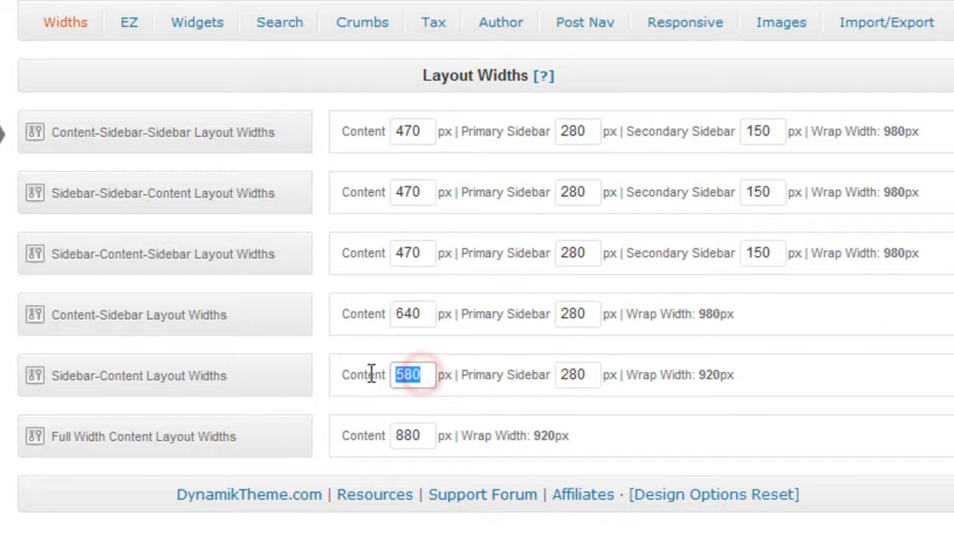
{"action": "type", "text": "6"}
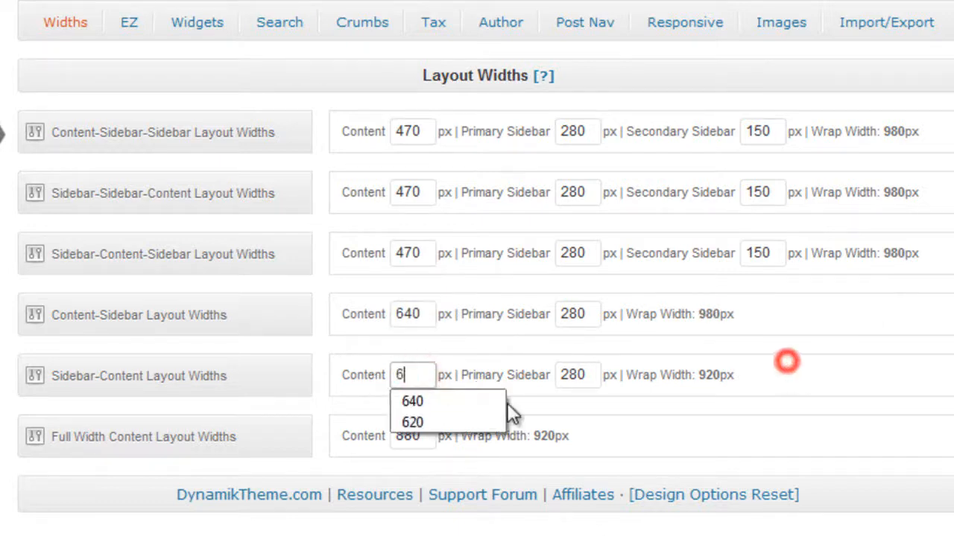
{"action": "left_click", "coordinate": [412, 401]}
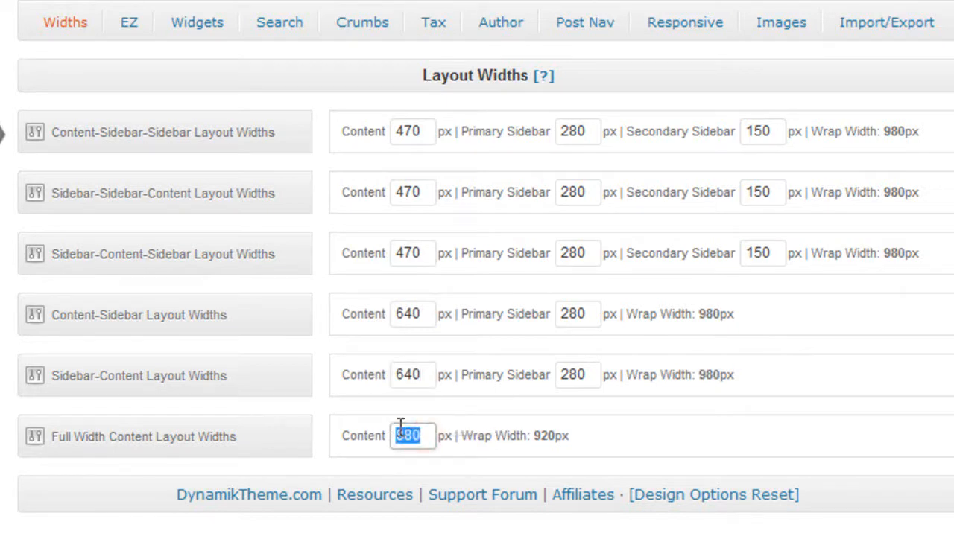
{"action": "type", "text": "940"}
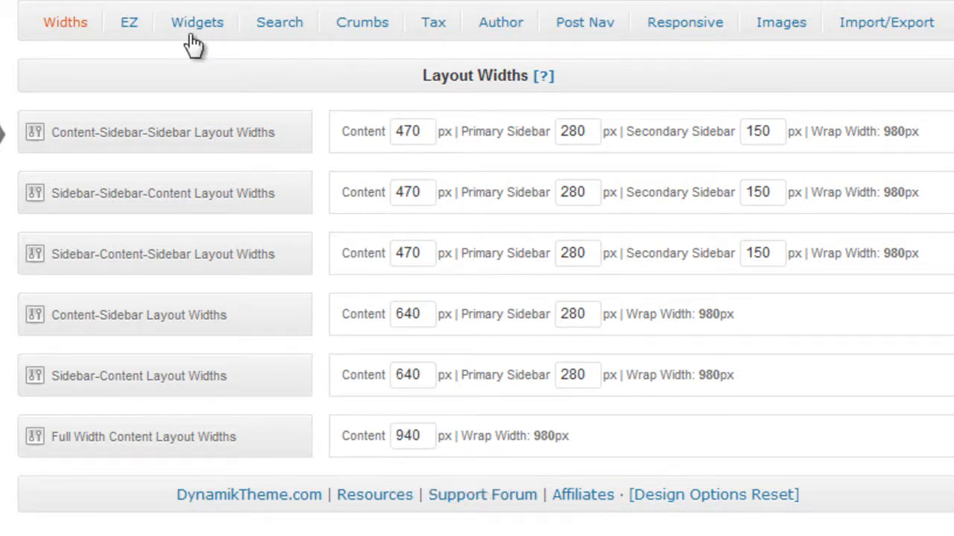
{"action": "mouse_move", "coordinate": [578, 169]}
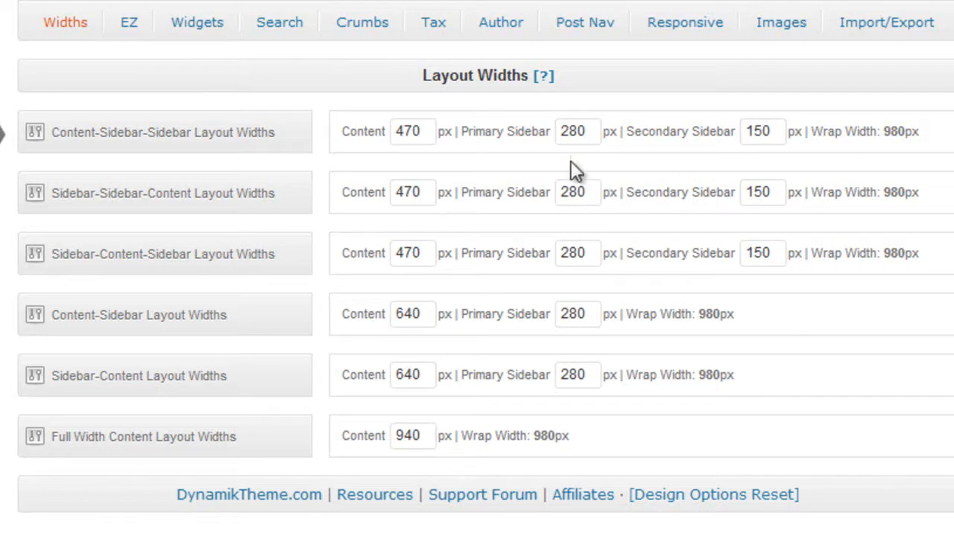
{"action": "mouse_move", "coordinate": [128, 22]}
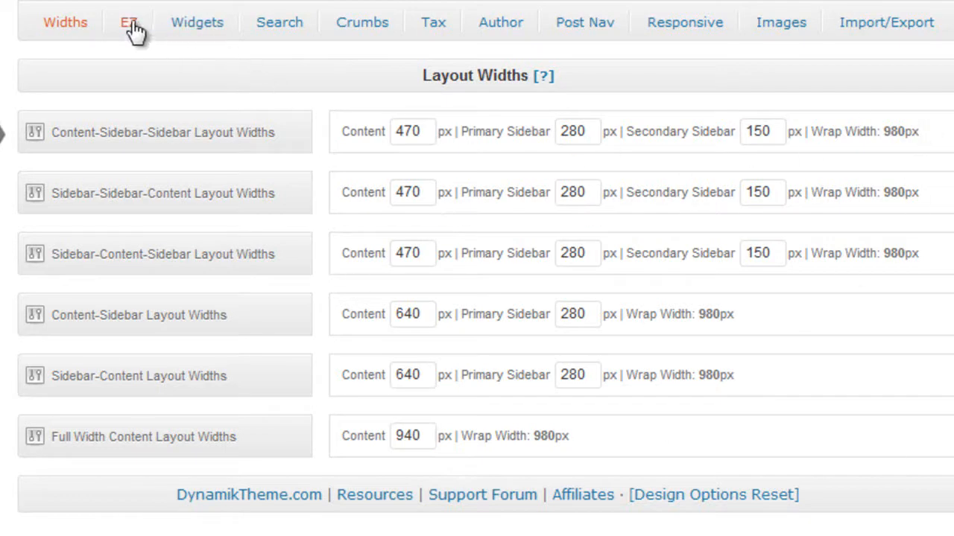
- Switch the Homepage Type to Static Homepage in the EZ settings
{"action": "left_click", "coordinate": [128, 22]}
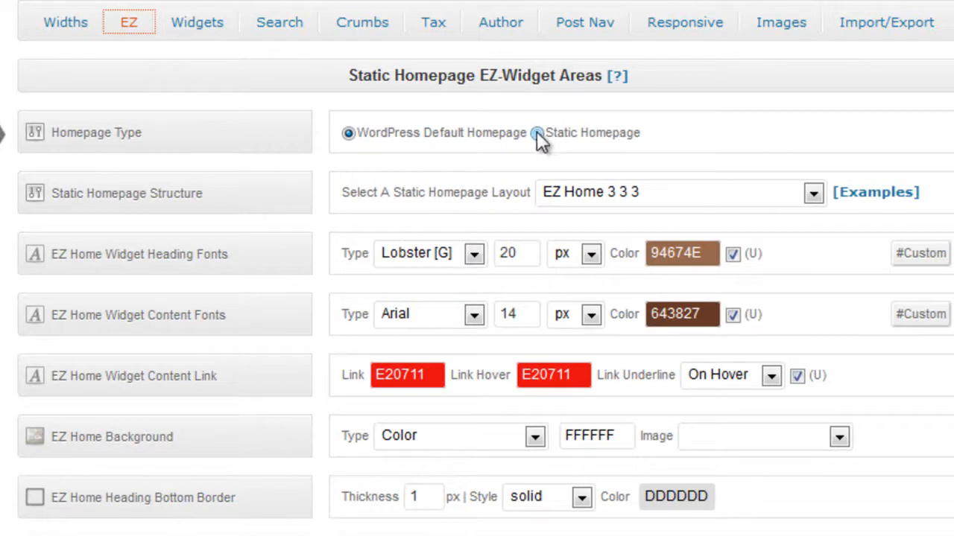
{"action": "left_click", "coordinate": [536, 133]}
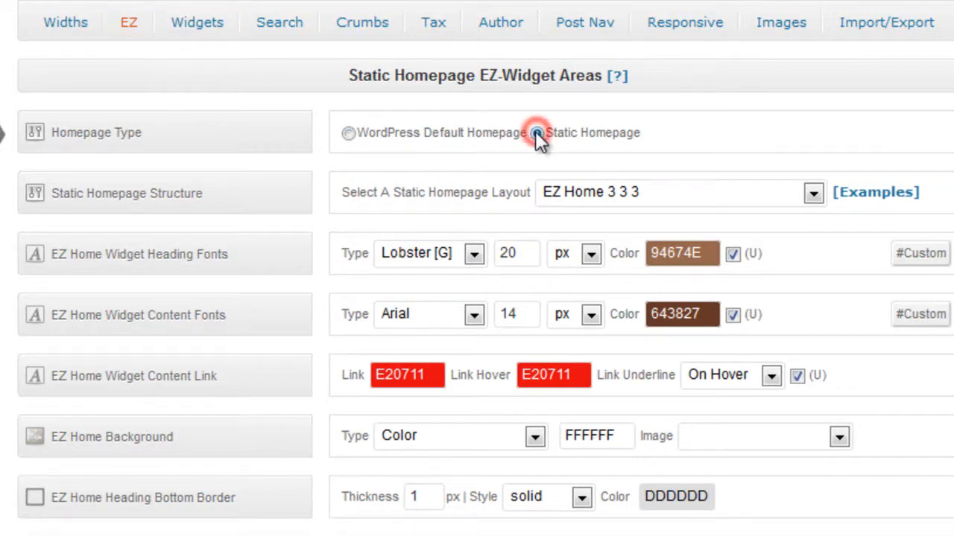
{"action": "left_click", "coordinate": [535, 132]}
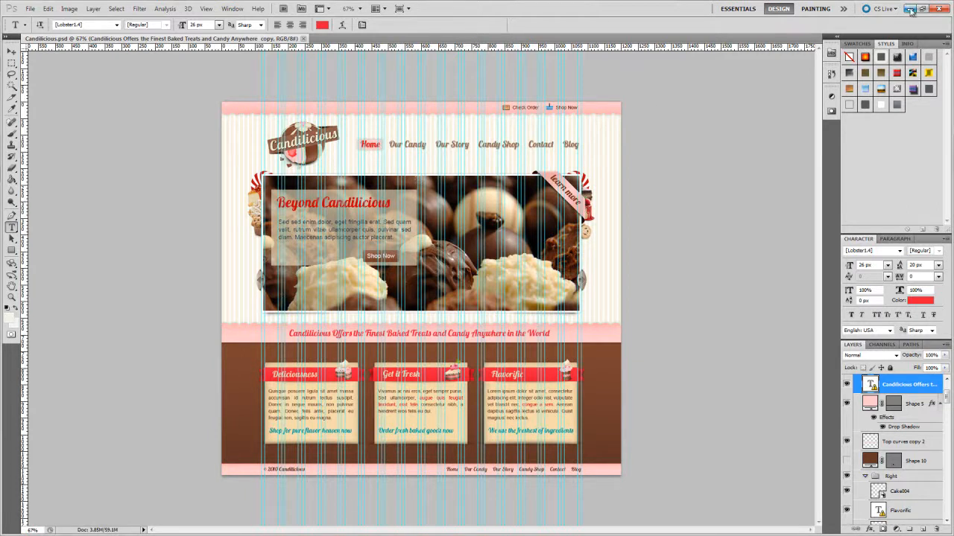
{"action": "mouse_move", "coordinate": [910, 9]}
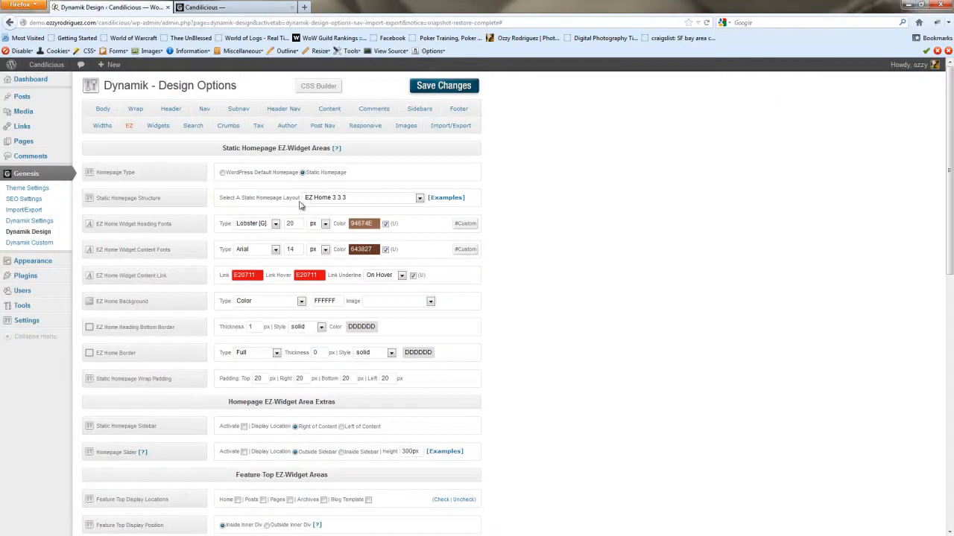
- Choose the EZ Home 3 static homepage structure with 22 px widget heading font size
{"action": "left_click", "coordinate": [360, 196]}
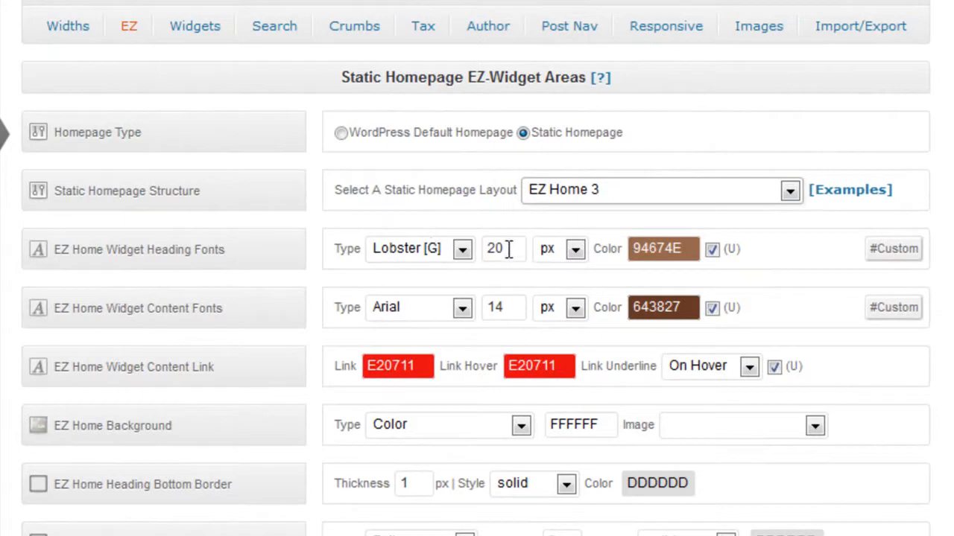
{"action": "double_click", "coordinate": [497, 247]}
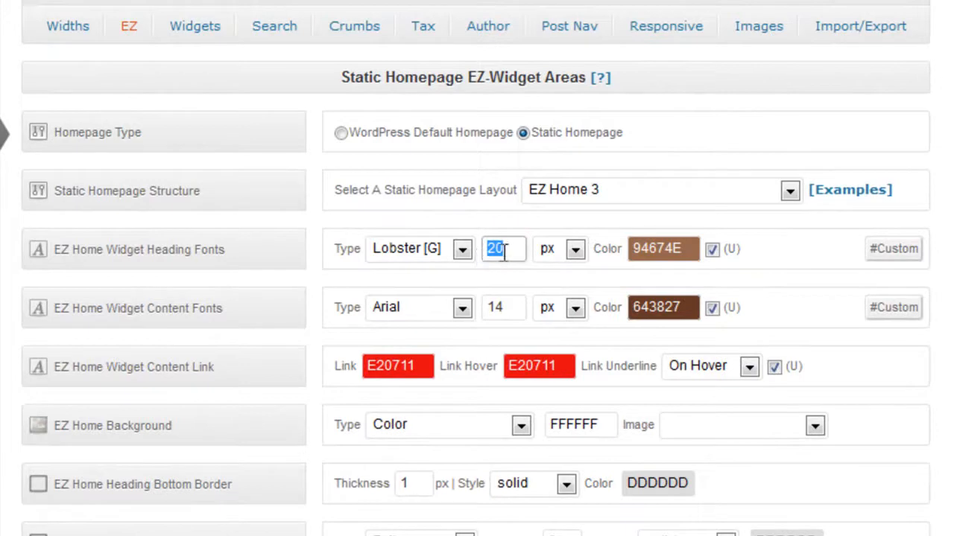
{"action": "type", "text": "22"}
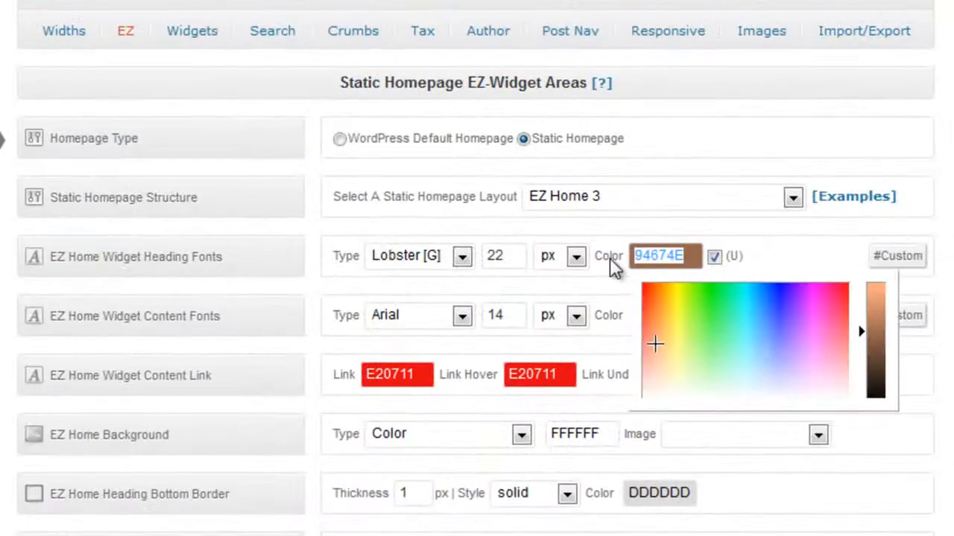
- Colour widget headings F6DBAC without underline and add background-image and text-shadow custom CSS
{"action": "left_click", "coordinate": [714, 256]}
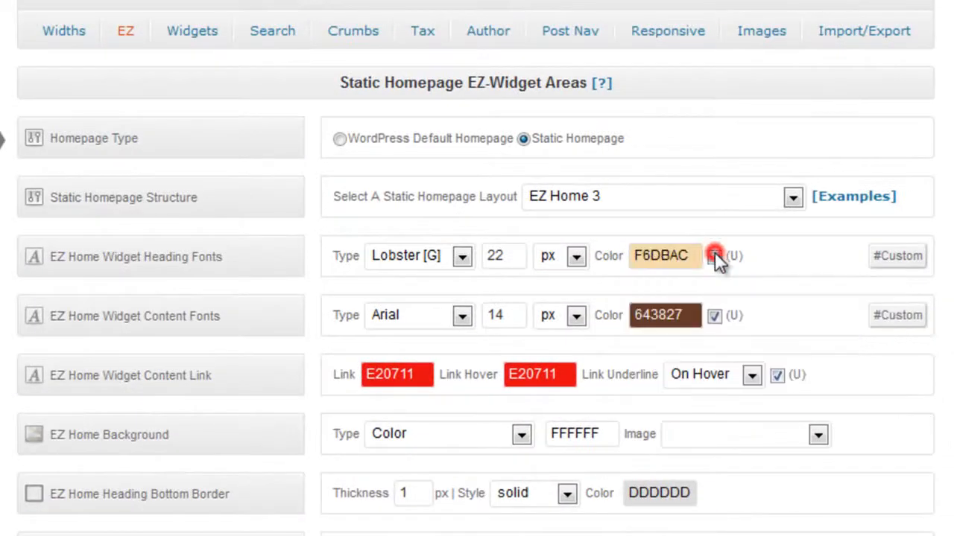
{"action": "left_click", "coordinate": [714, 256]}
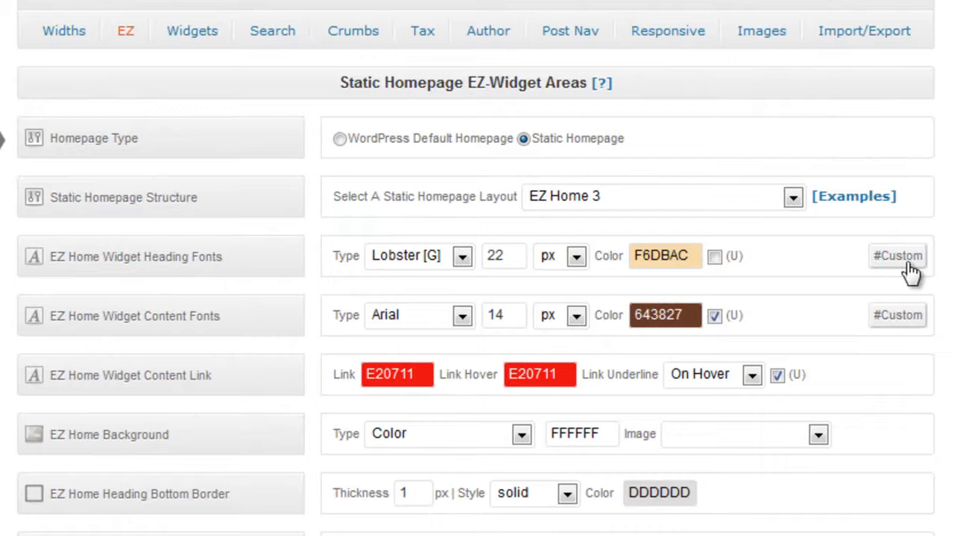
{"action": "left_click", "coordinate": [897, 256]}
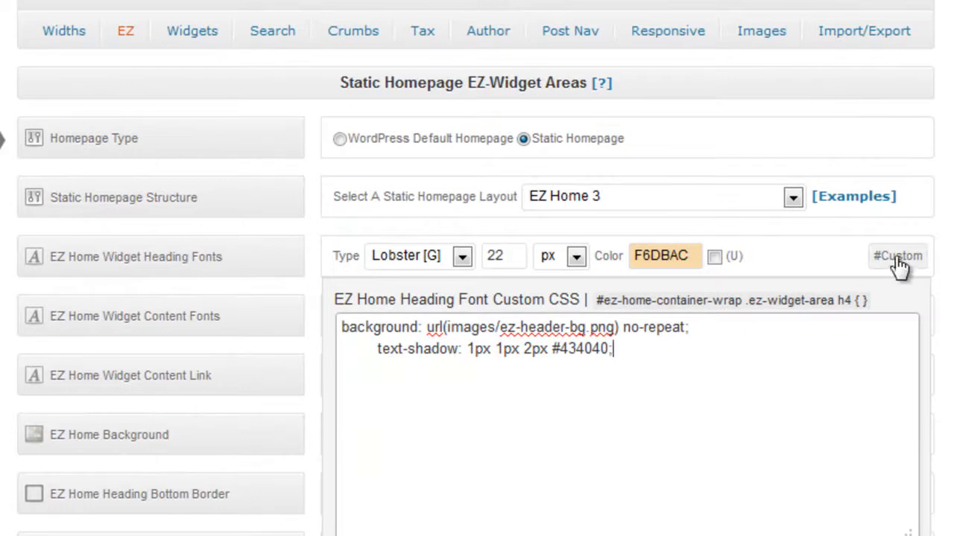
{"action": "left_click", "coordinate": [897, 256]}
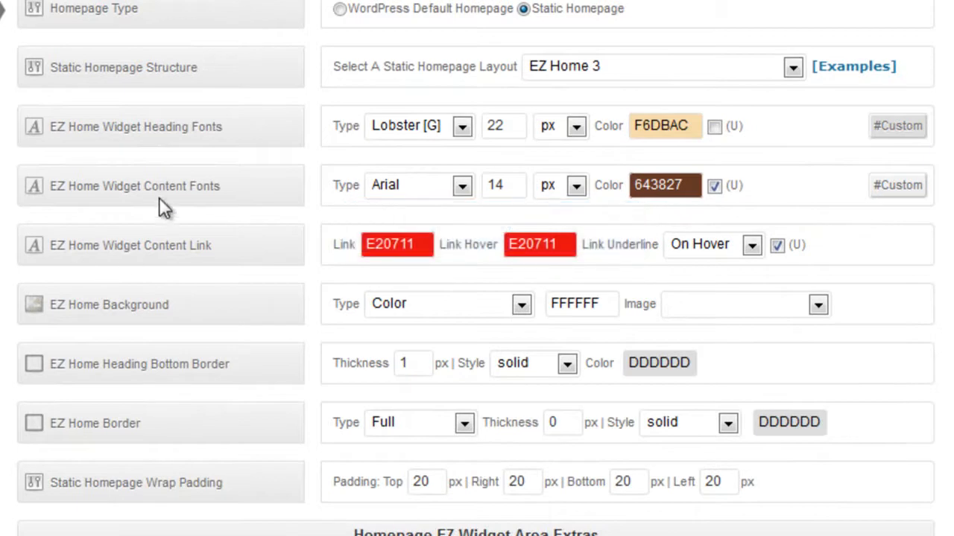
{"action": "mouse_move", "coordinate": [91, 261]}
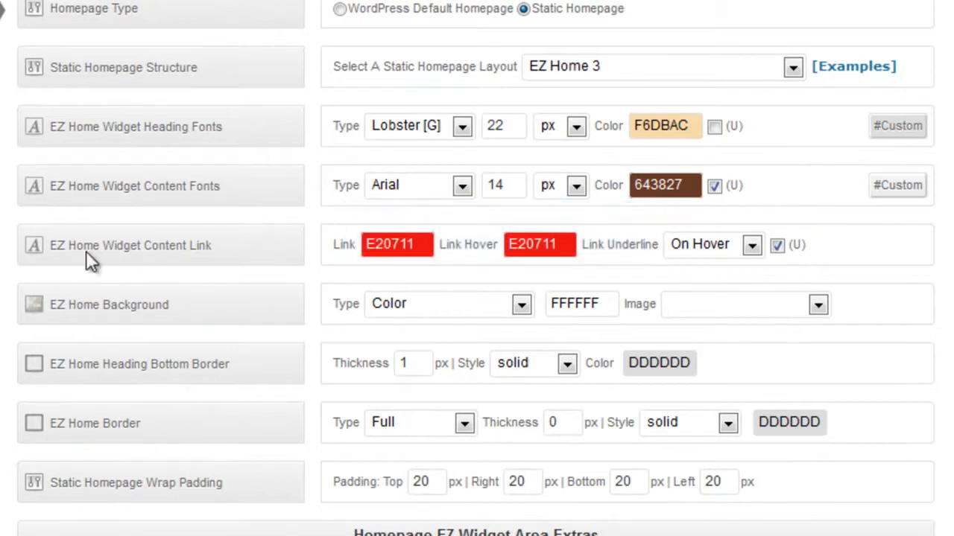
{"action": "mouse_move", "coordinate": [192, 262]}
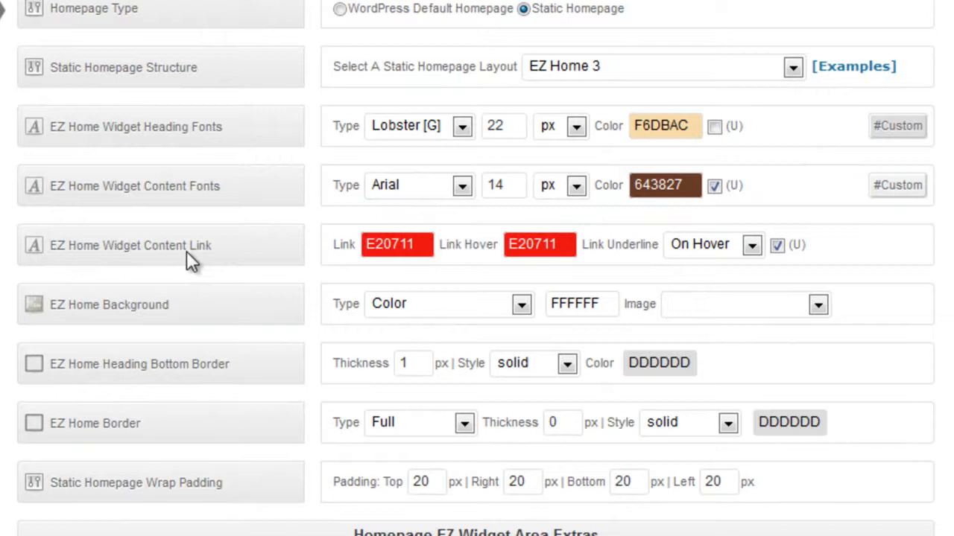
- Make the EZ Home background a Horizontal-Repeat Image using ez-area-bg.png
{"action": "scroll", "scroll_direction": "down", "scroll_amount": 3}
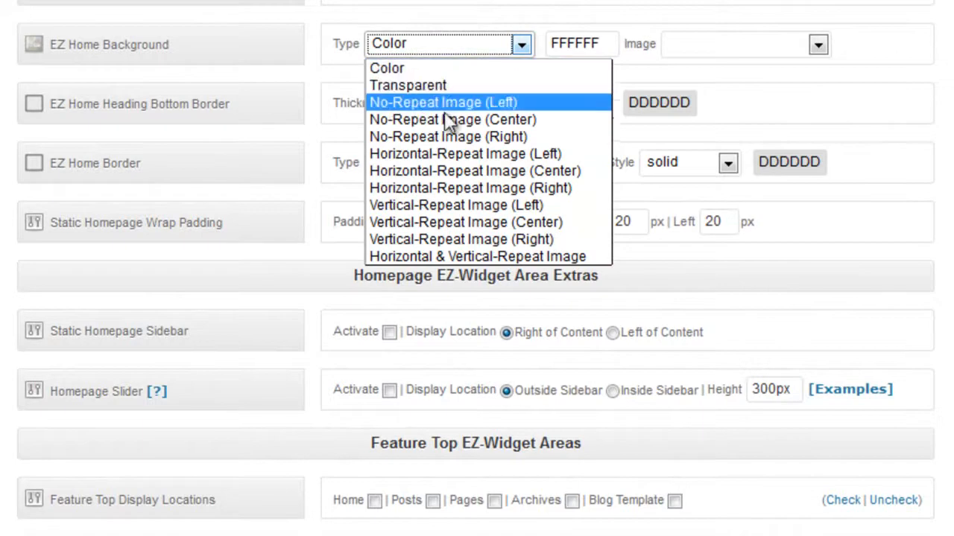
{"action": "mouse_move", "coordinate": [444, 154]}
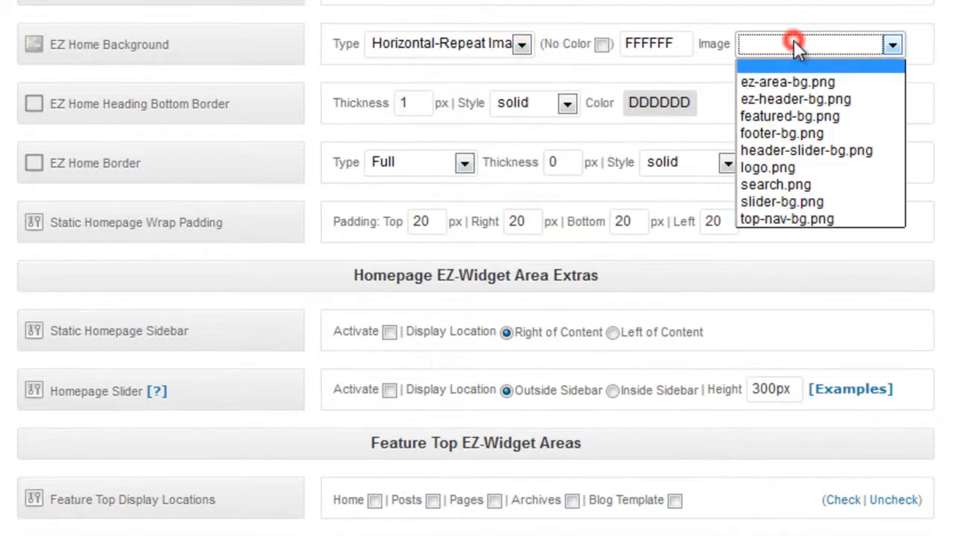
{"action": "left_click", "coordinate": [787, 82]}
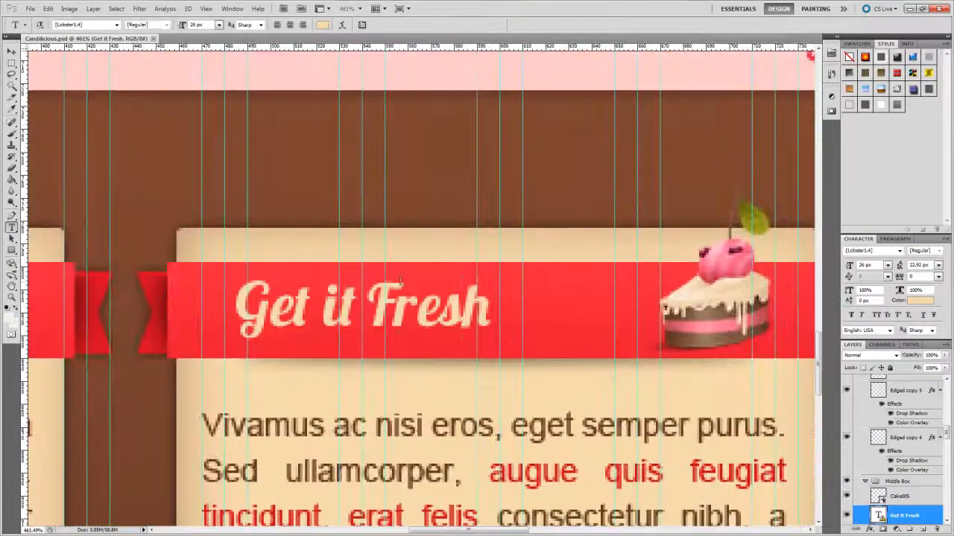
{"action": "scroll", "scroll_direction": "down", "scroll_amount": 3}
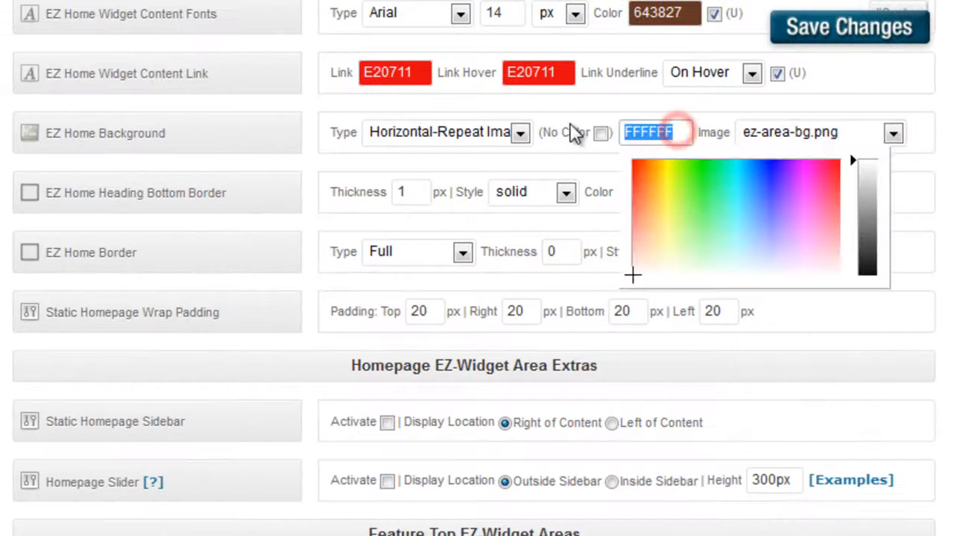
- Set the EZ Home background to 613726 with 0 heading border, and show EZ Feature Top 1 on Home outside the inner div
{"action": "left_click", "coordinate": [632, 276]}
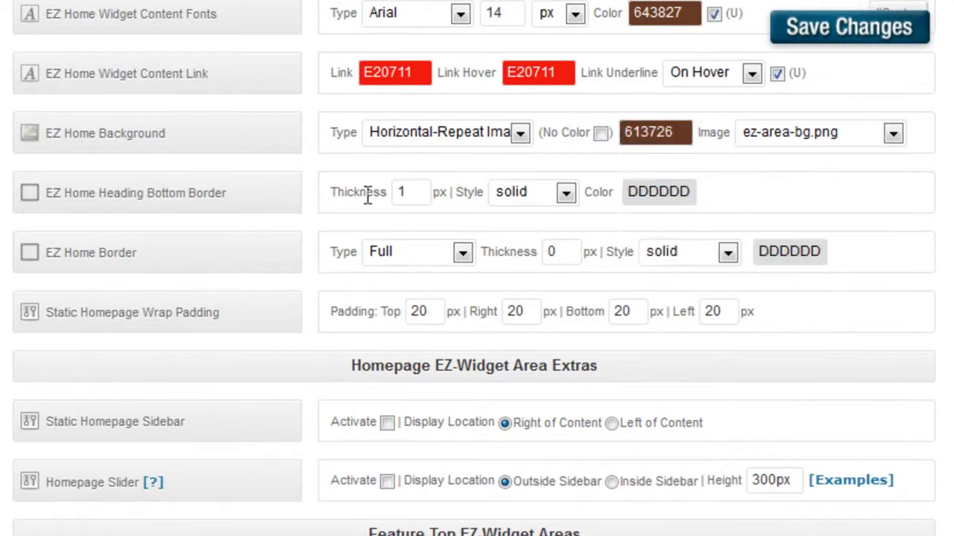
{"action": "left_click", "coordinate": [411, 191]}
{"action": "type", "text": "0"}
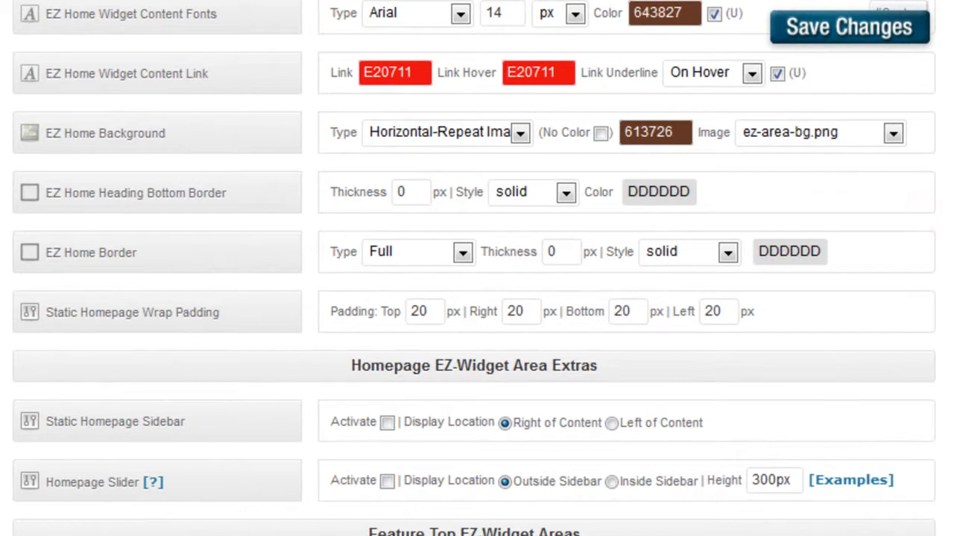
{"action": "scroll", "scroll_direction": "down", "scroll_amount": 3}
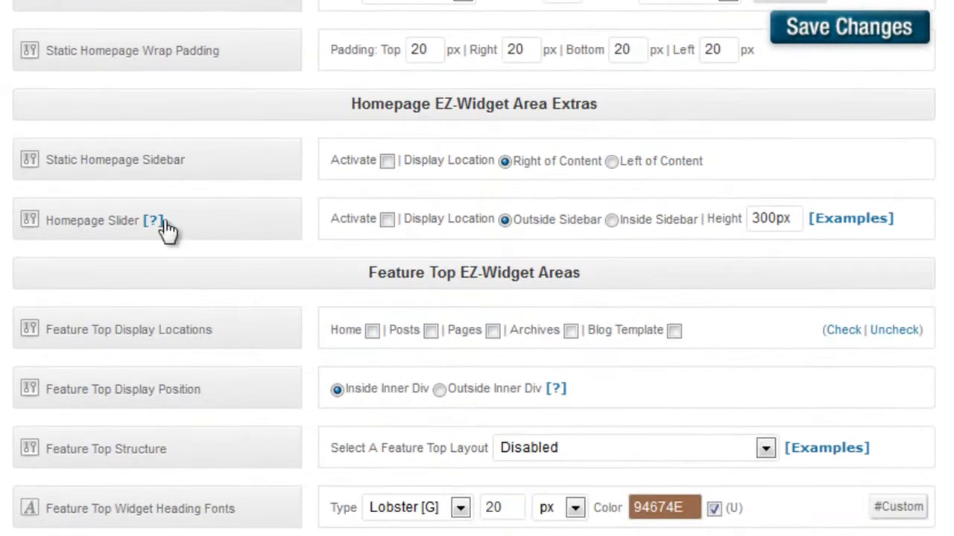
{"action": "scroll", "scroll_direction": "down", "scroll_amount": 3}
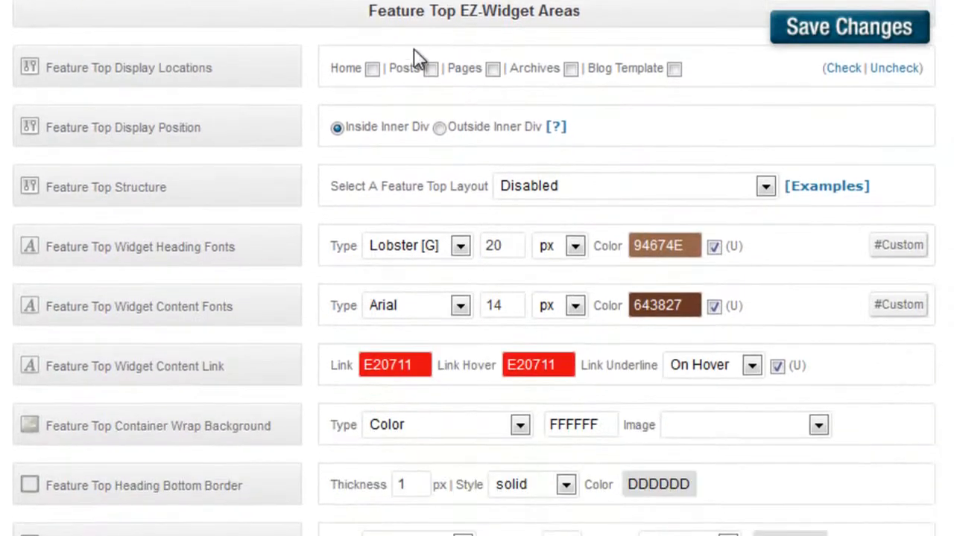
{"action": "left_click", "coordinate": [373, 68]}
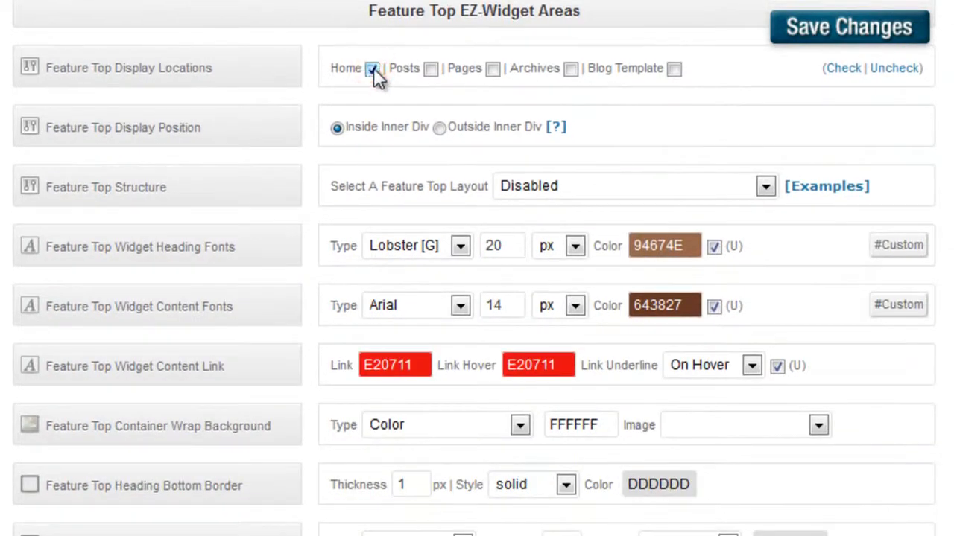
{"action": "left_click", "coordinate": [372, 69]}
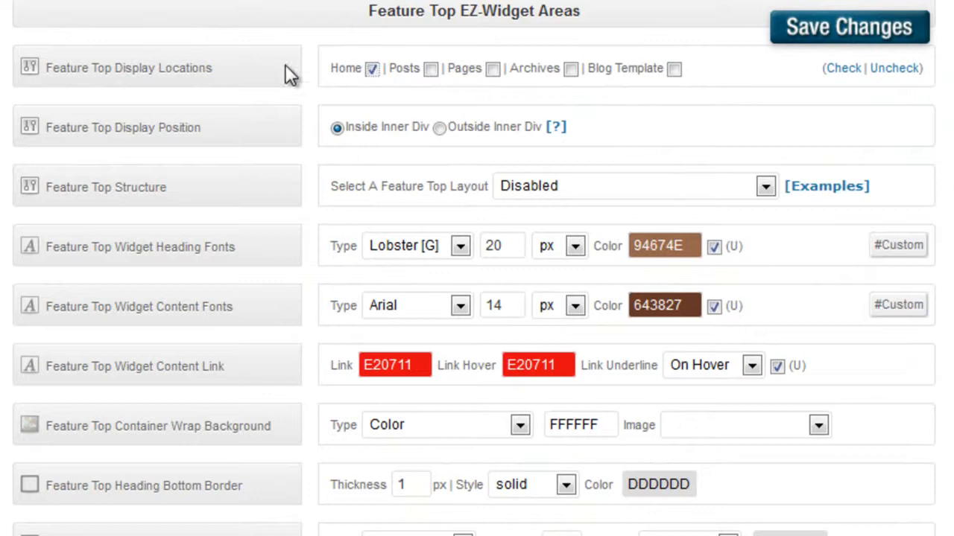
{"action": "mouse_move", "coordinate": [438, 128]}
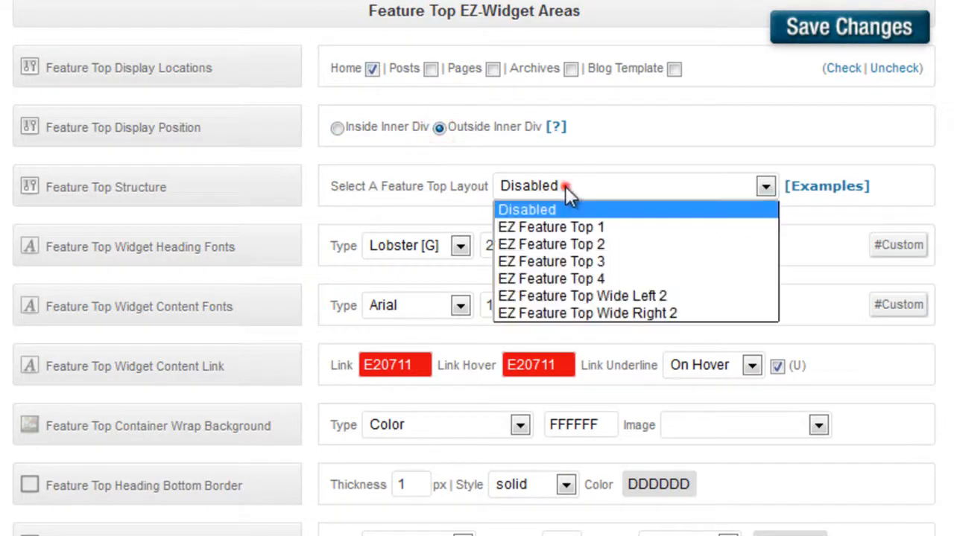
{"action": "left_click", "coordinate": [551, 227]}
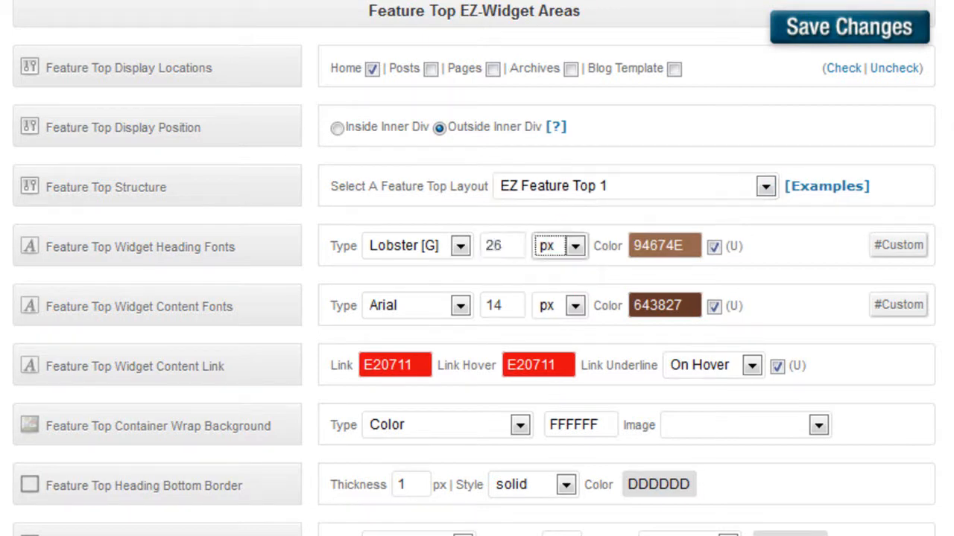
- Give Feature Top headings 26 px ED1D38 text and save the changes
{"action": "scroll", "scroll_direction": "down", "scroll_amount": 3}
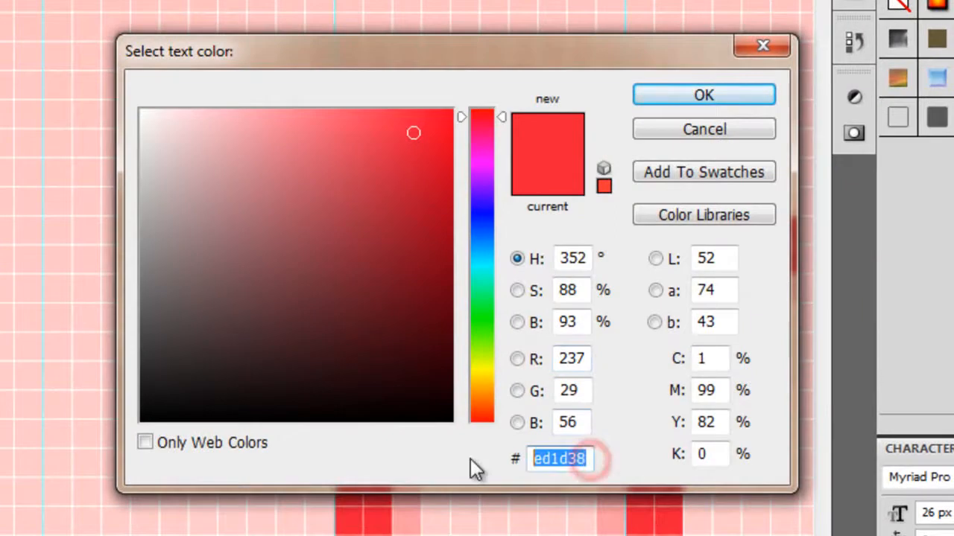
{"action": "left_click", "coordinate": [703, 94]}
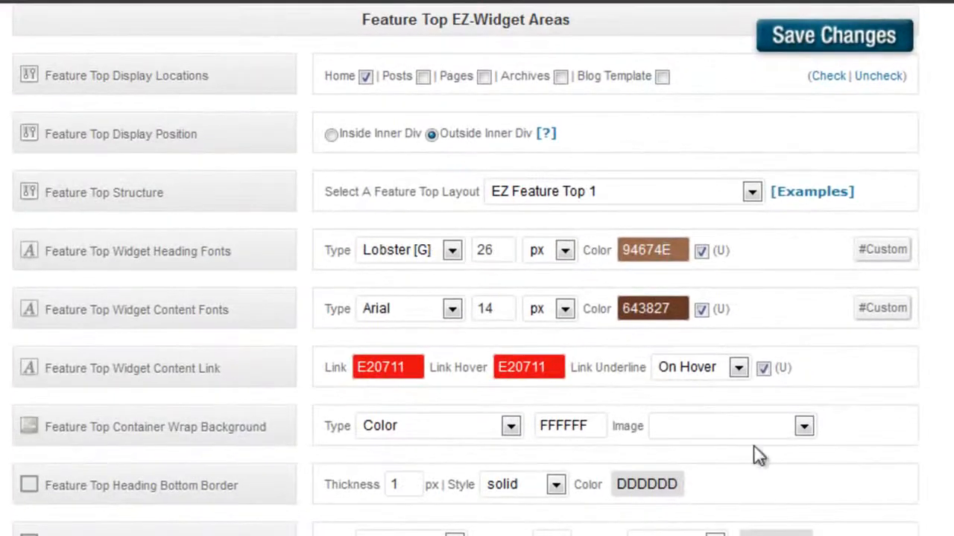
{"action": "left_click", "coordinate": [651, 251]}
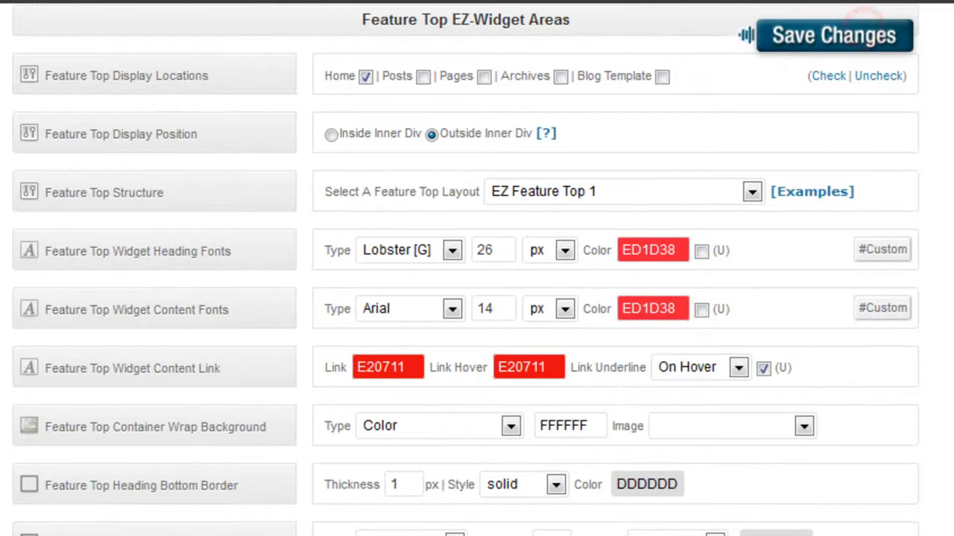
{"action": "left_click", "coordinate": [834, 36]}
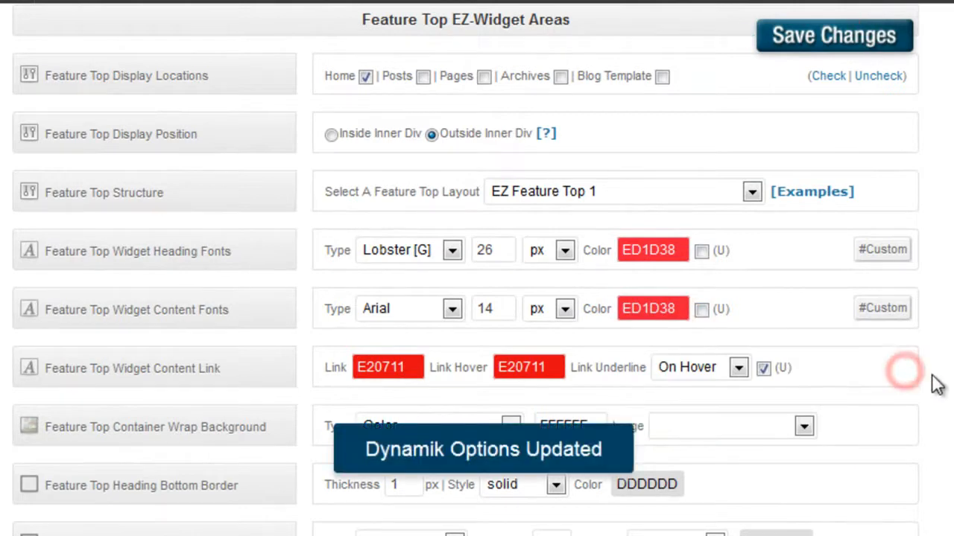
{"action": "scroll", "scroll_direction": "down", "scroll_amount": 3}
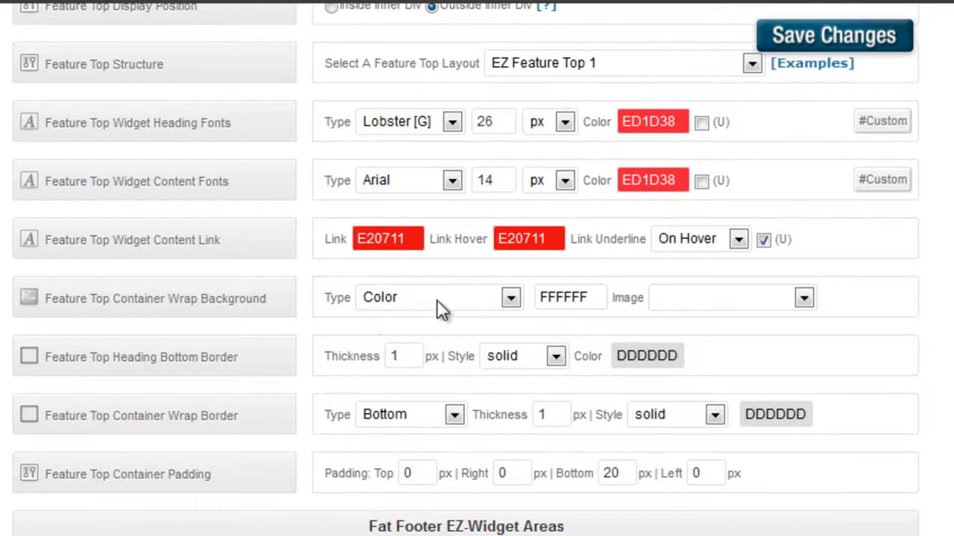
- Set the Feature Top container to a repeating featured-bg.png on FFCBCB, 0 borders, 20 px top padding, and save
{"action": "left_click", "coordinate": [510, 298]}
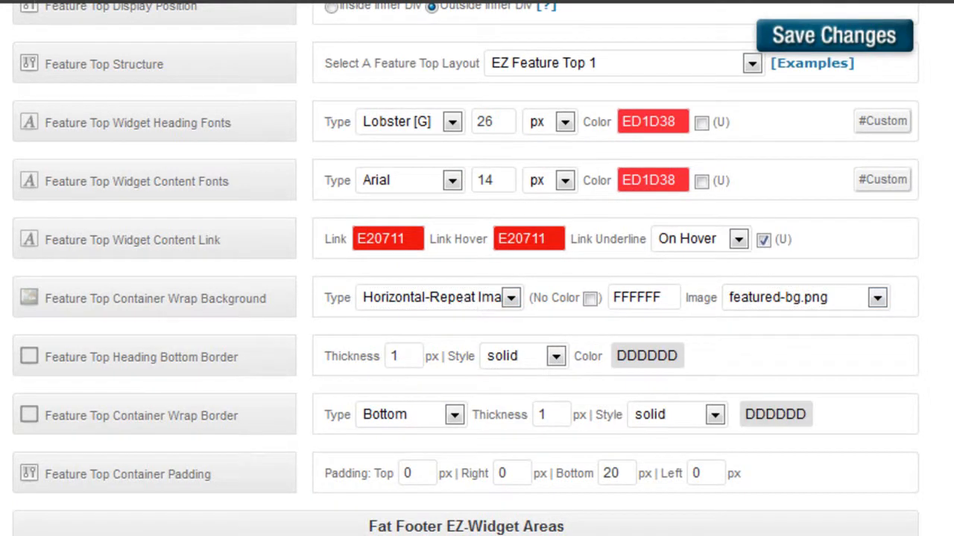
{"action": "mouse_move", "coordinate": [477, 304]}
{"action": "type", "text": "FFCBCB"}
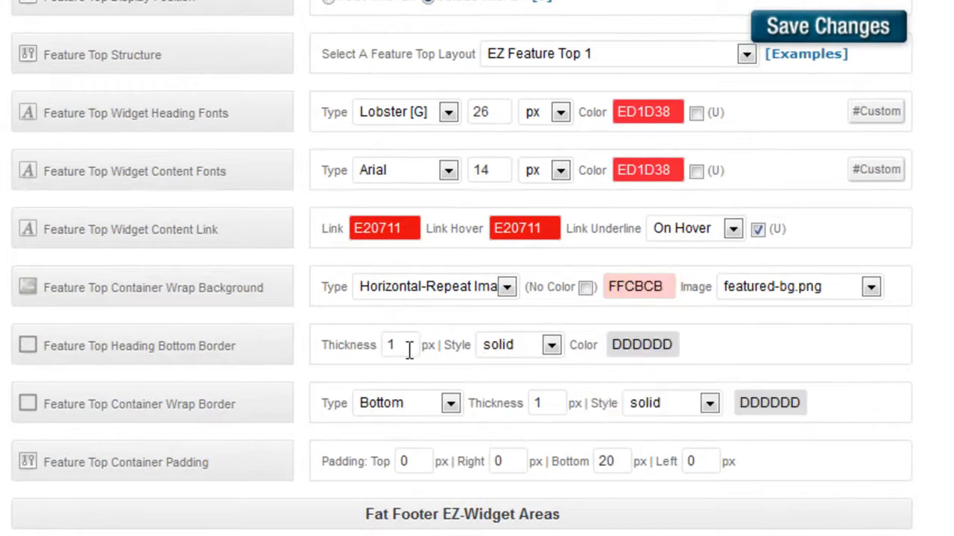
{"action": "left_click", "coordinate": [399, 344]}
{"action": "type", "text": "0"}
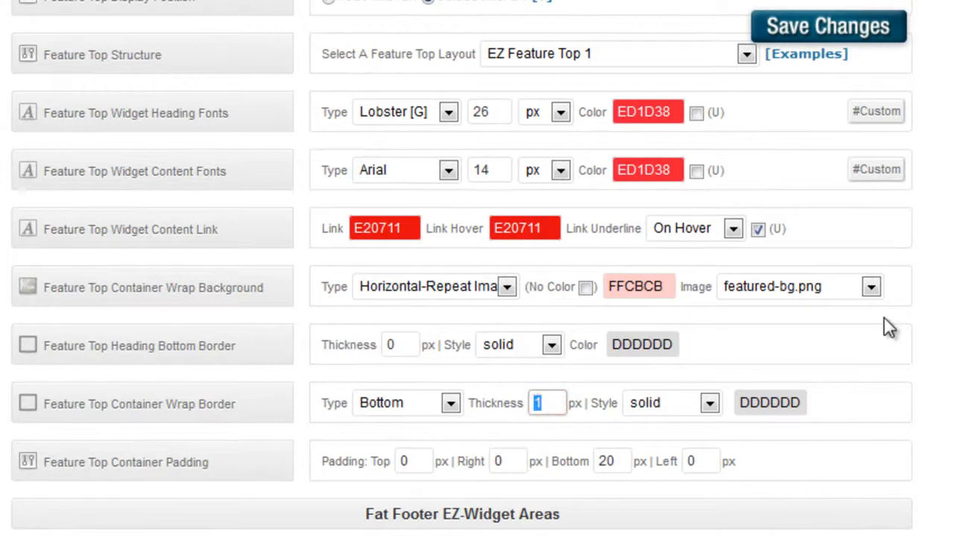
{"action": "left_click", "coordinate": [414, 462]}
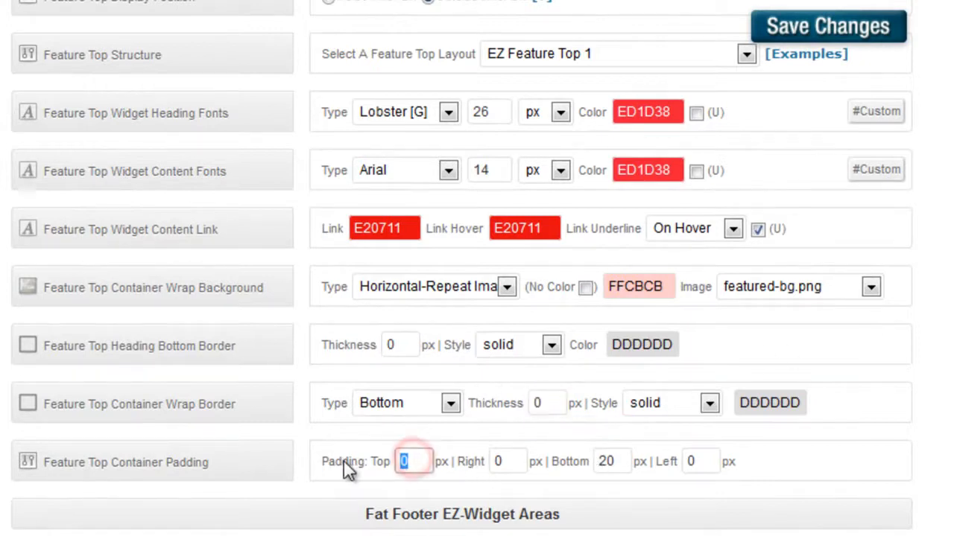
{"action": "type", "text": "20"}
{"action": "left_click", "coordinate": [611, 462]}
{"action": "type", "text": "0"}
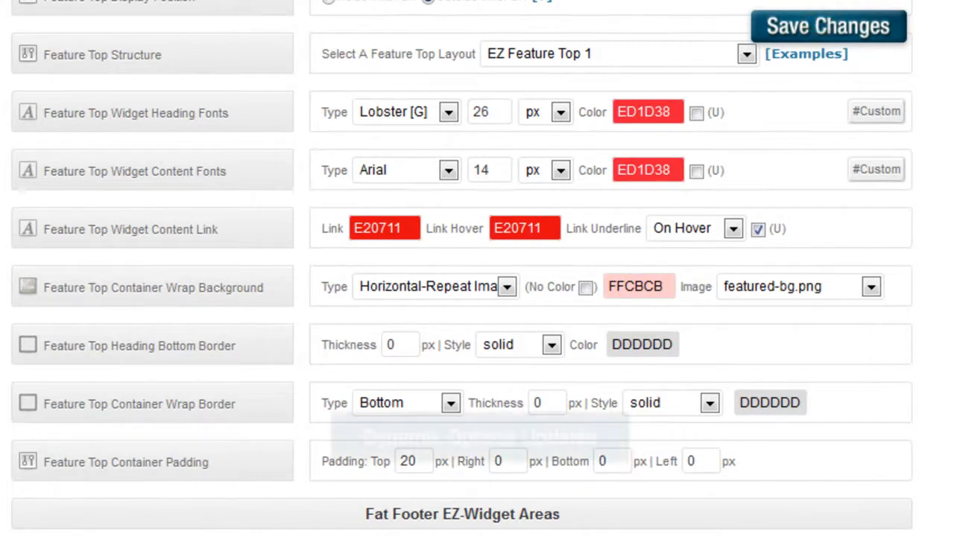
{"action": "left_click", "coordinate": [827, 26]}
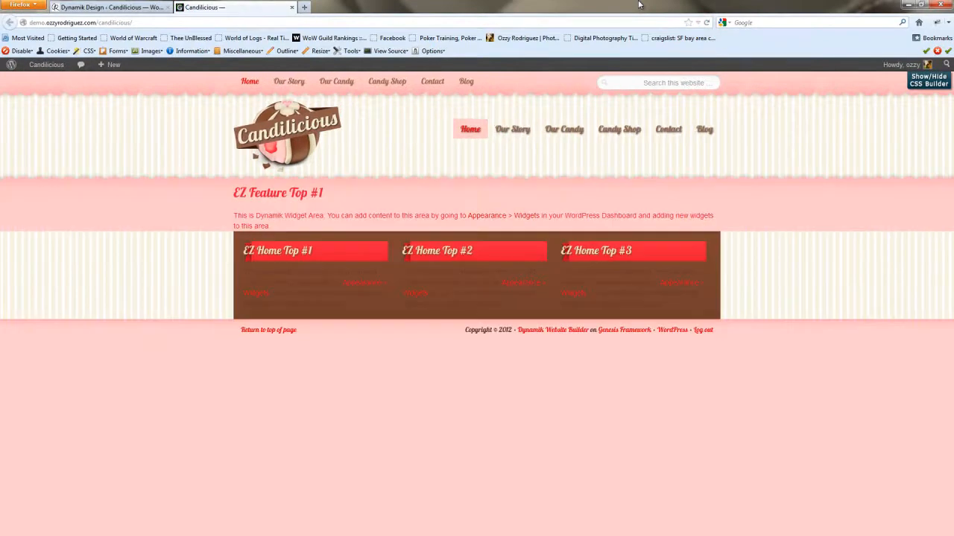
{"action": "mouse_move", "coordinate": [347, 228]}
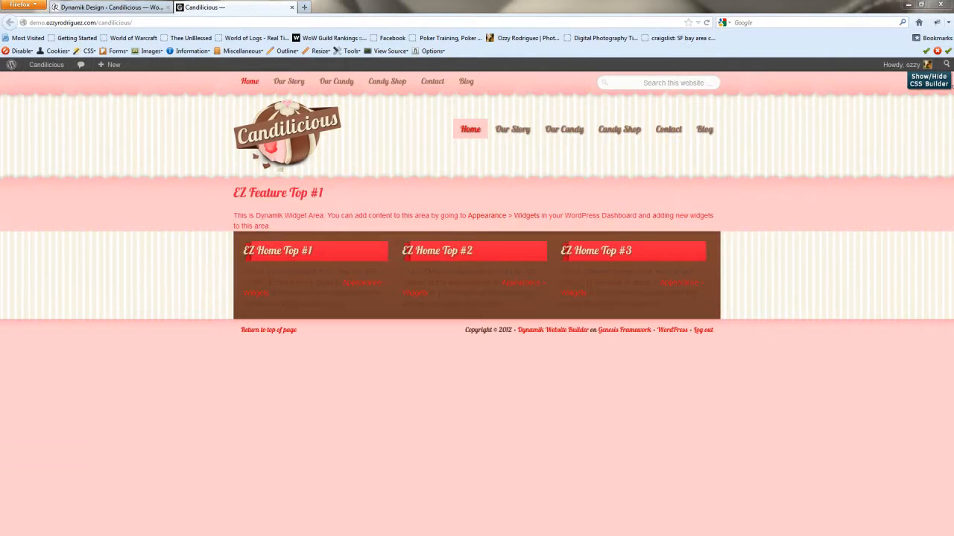
- Show the CSS Builder on the live Candilicious front page
{"action": "left_click", "coordinate": [928, 81]}
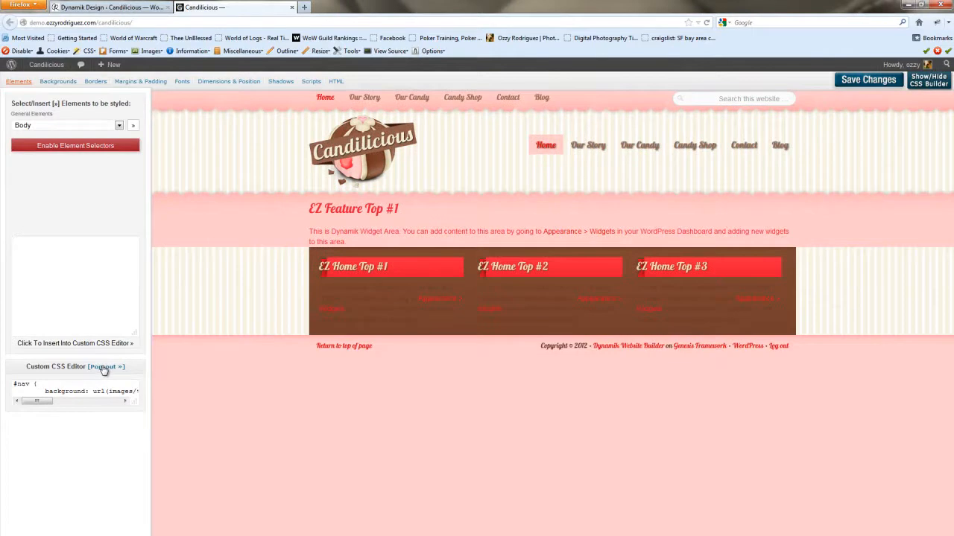
- Add an .ez-home #inner rule giving the home widget band a full-width background image
{"action": "left_click", "coordinate": [107, 366]}
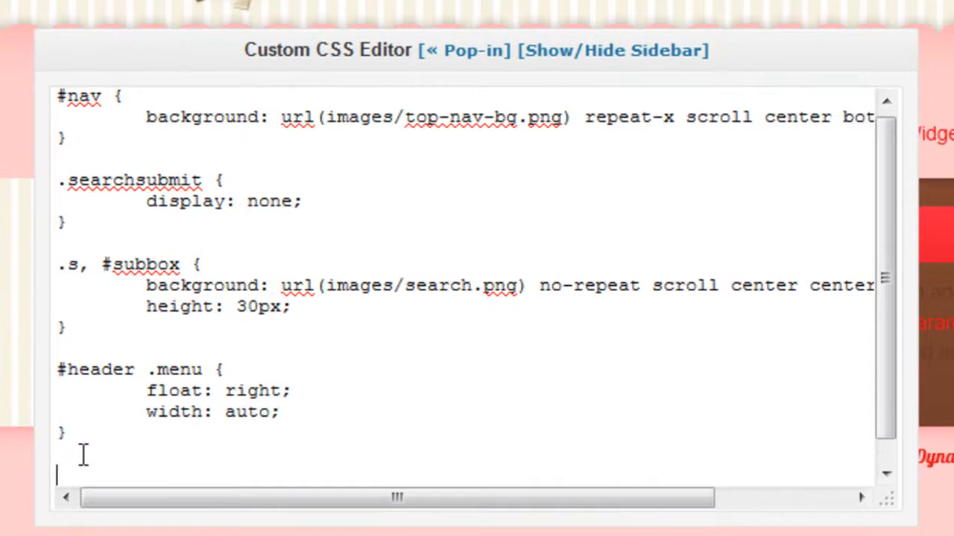
{"action": "scroll", "scroll_direction": "down", "scroll_amount": 3}
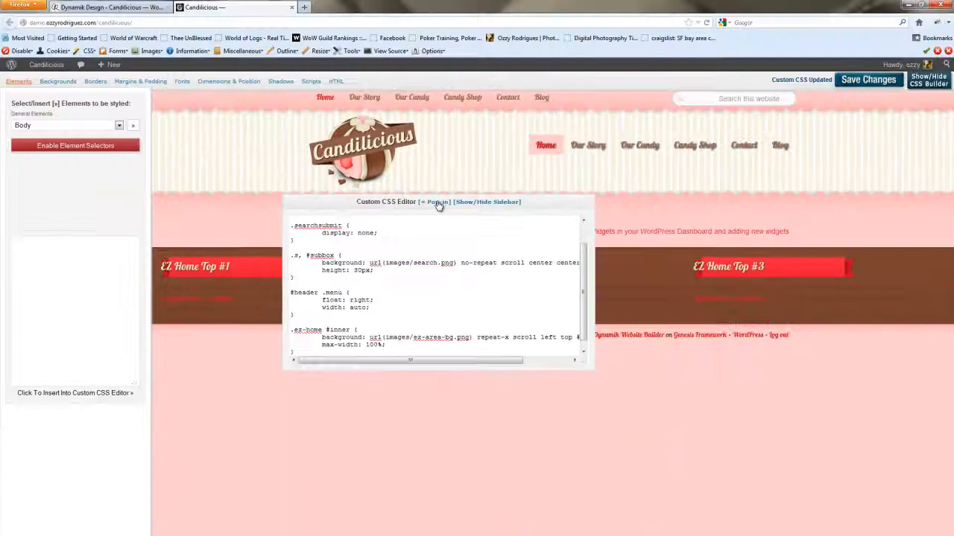
{"action": "left_click", "coordinate": [435, 203]}
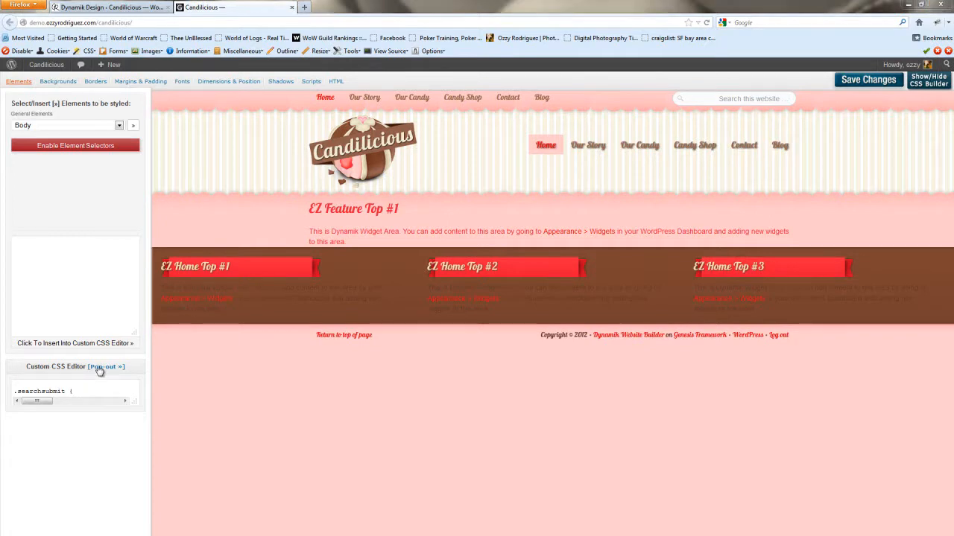
- Add a #home-hook-wrap rule centring the widget row at 980 px max width, then return to Design Options
{"action": "left_click", "coordinate": [104, 367]}
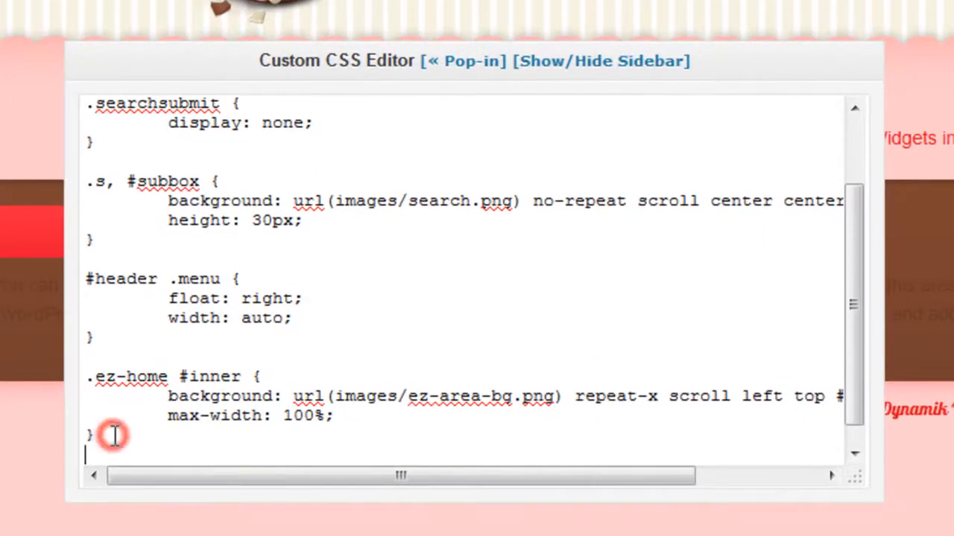
{"action": "scroll", "scroll_direction": "down", "scroll_amount": 3}
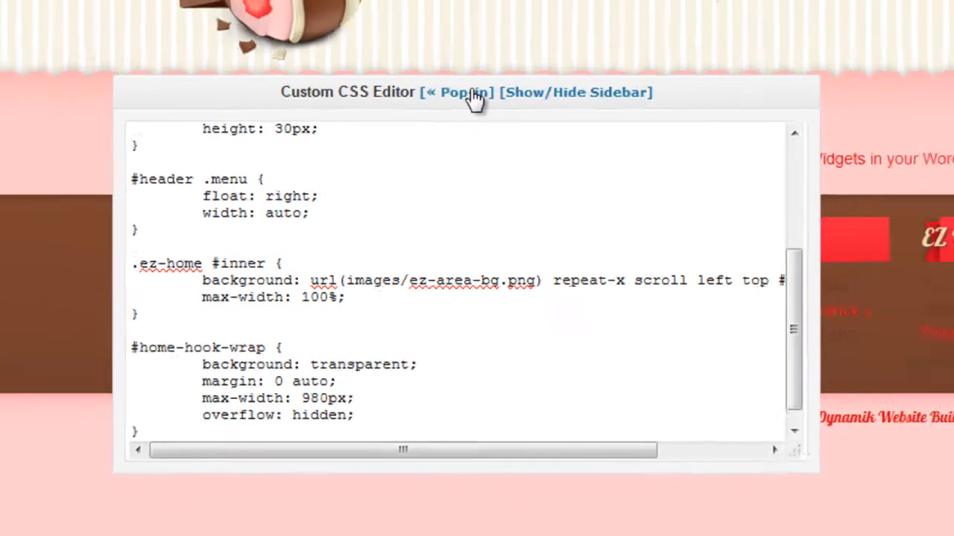
{"action": "left_click", "coordinate": [456, 92]}
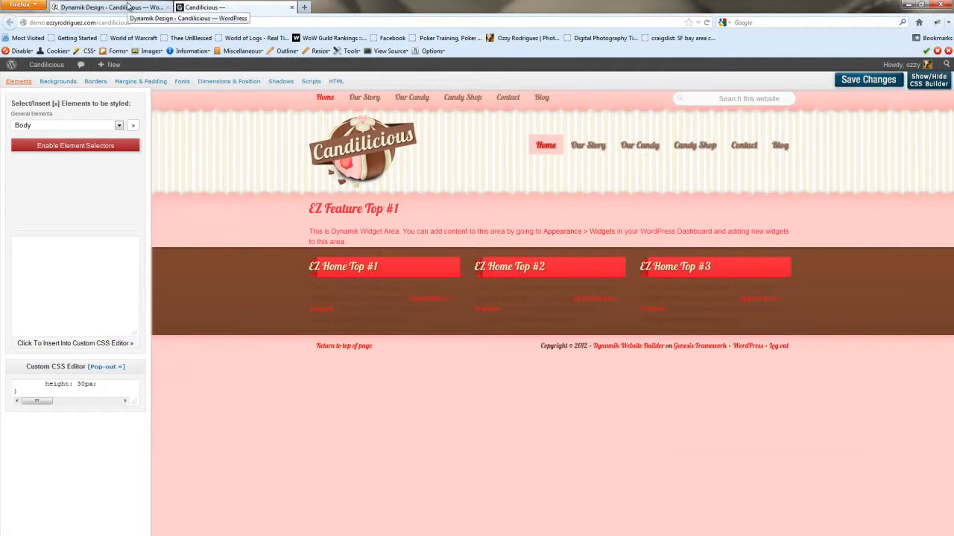
{"action": "left_click_drag", "start_coordinate": [310, 208], "coordinate": [757, 246]}
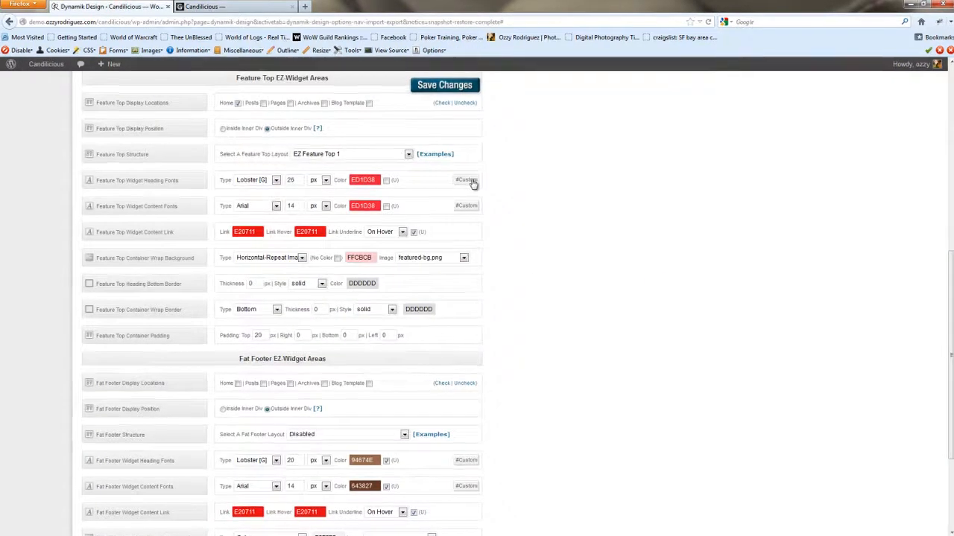
- Add text-align: center; to the Feature Top widget heading custom CSS, save, and preview the centred heading
{"action": "type", "text": "text-align"}
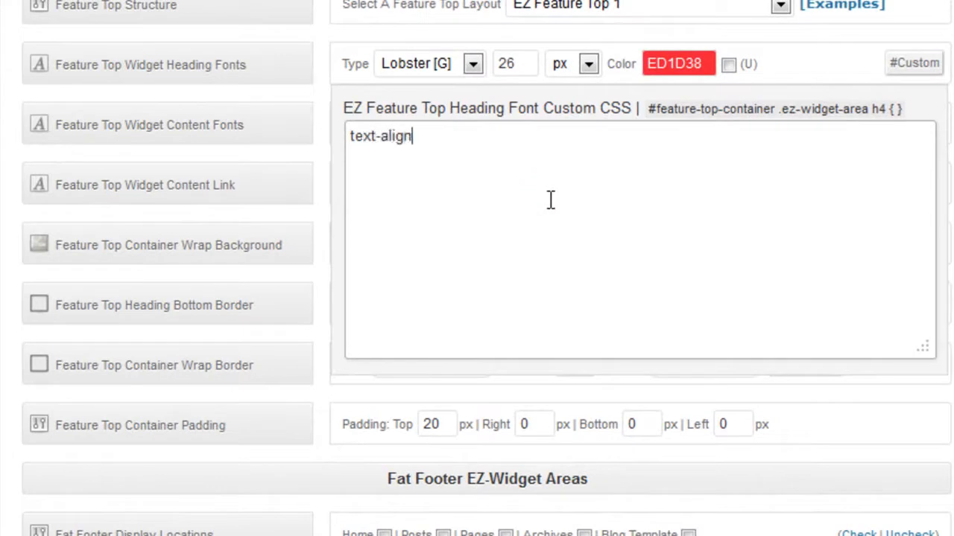
{"action": "type", "text": ":"}
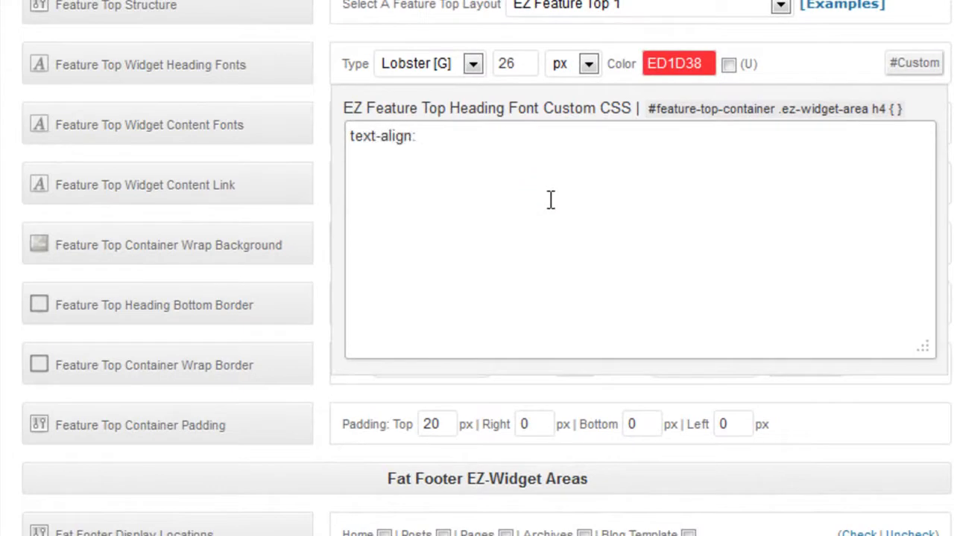
{"action": "type", "text": "center;"}
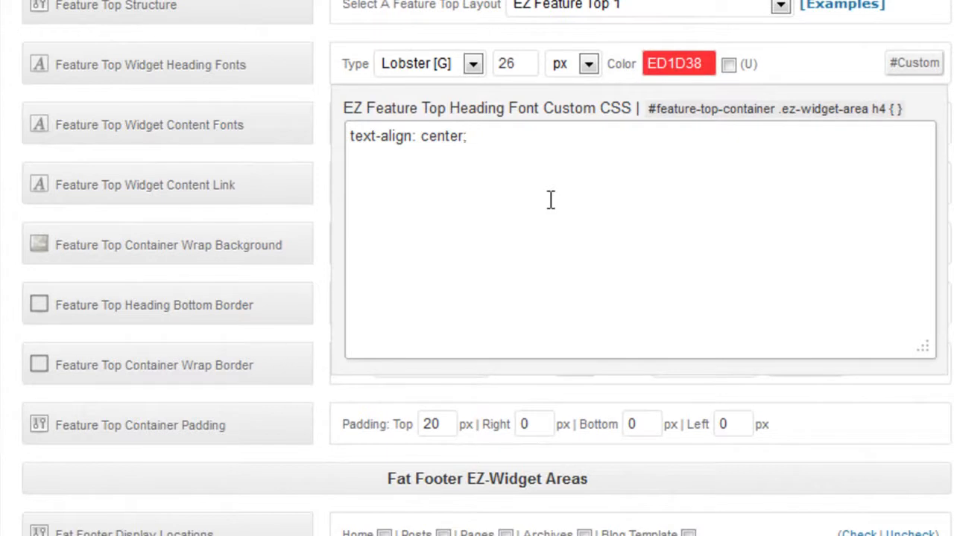
{"action": "left_click", "coordinate": [915, 62]}
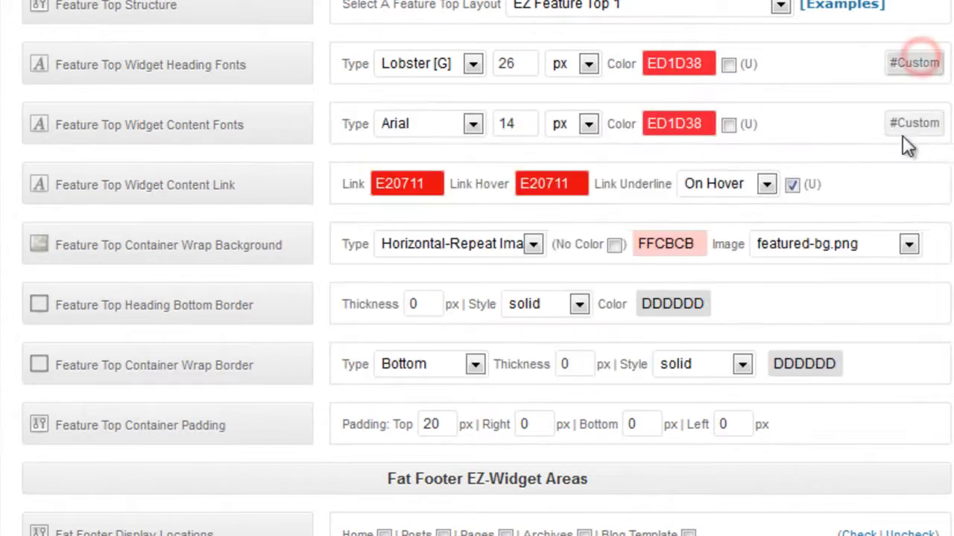
{"action": "left_click", "coordinate": [914, 122]}
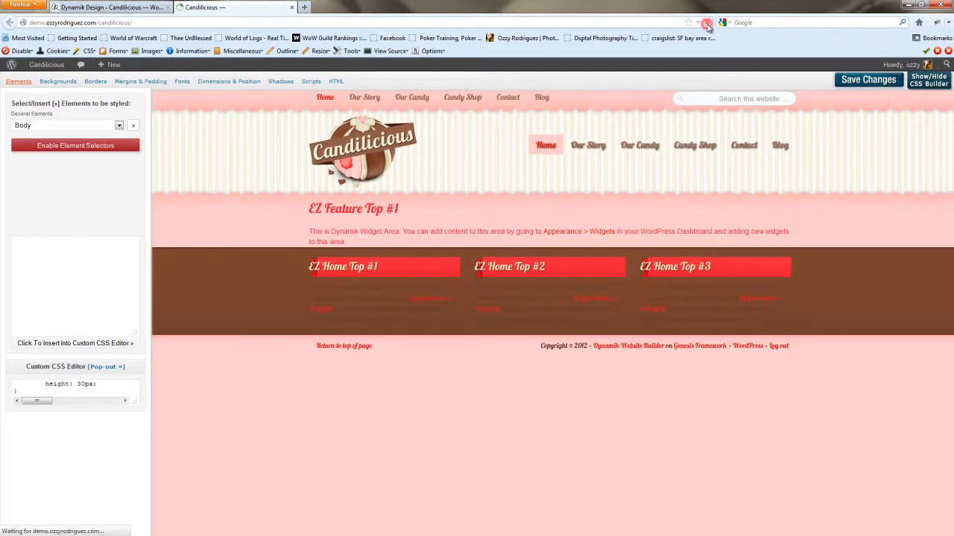
{"action": "left_click", "coordinate": [927, 81]}
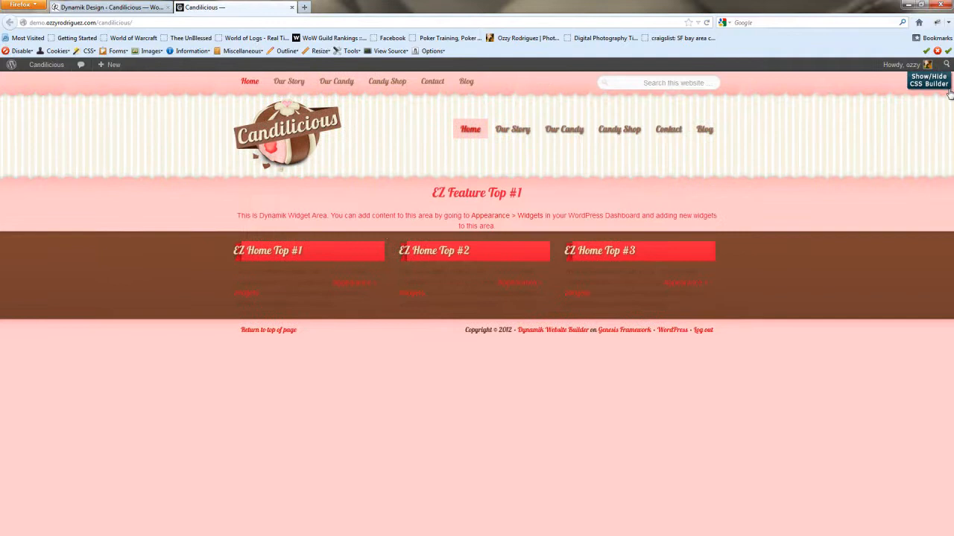
- Add an #ez-home-container-wrap .ez-widget-area h4 rule with absolute left, right, top, padding and min-height
{"action": "left_click", "coordinate": [927, 80]}
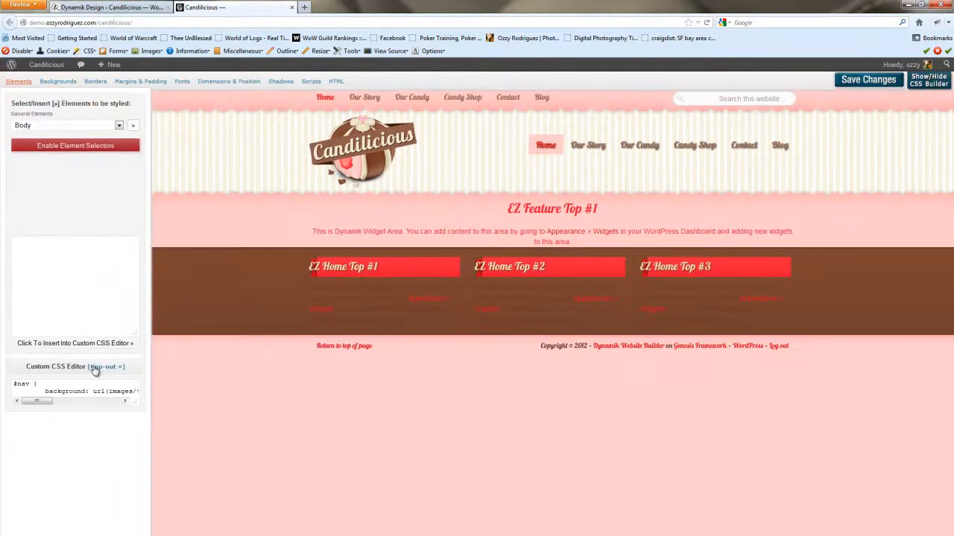
{"action": "left_click", "coordinate": [105, 367]}
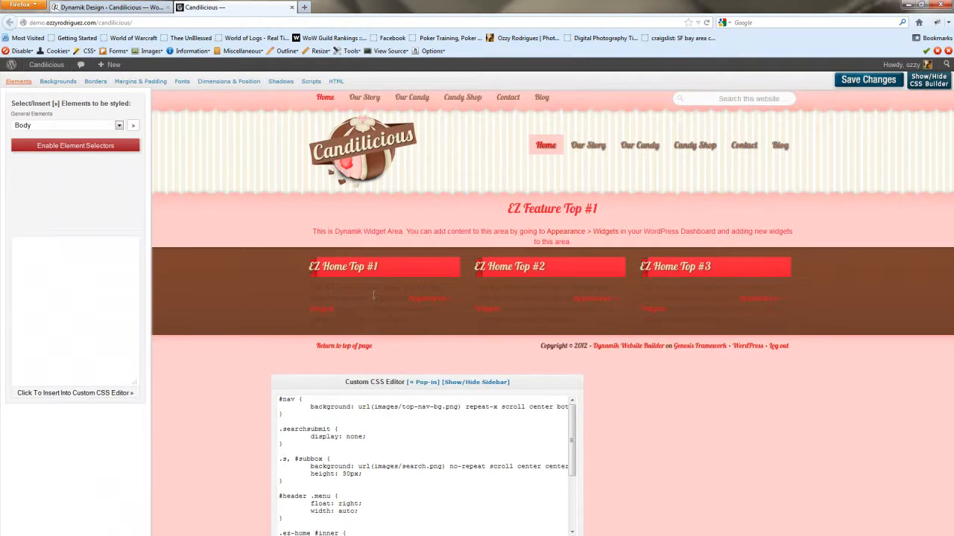
{"action": "mouse_move", "coordinate": [551, 283]}
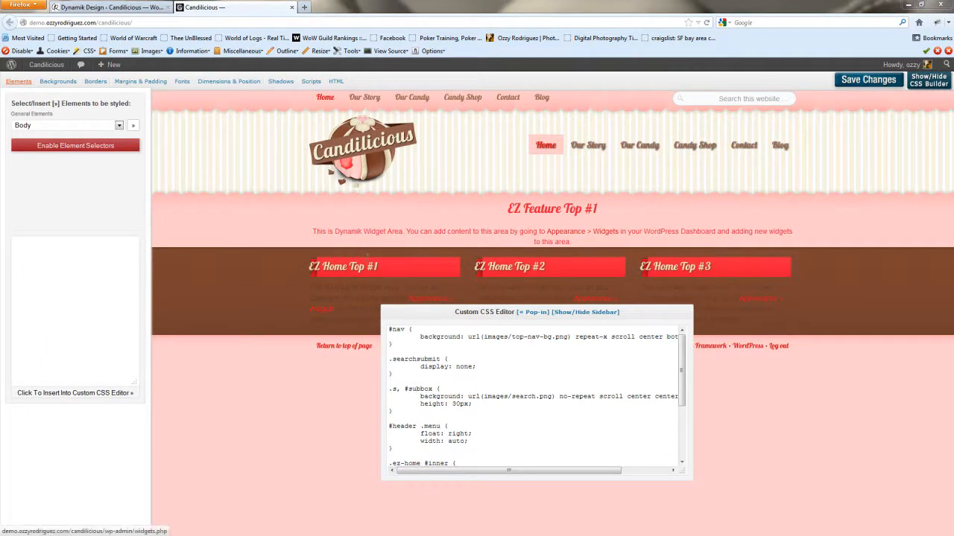
{"action": "scroll", "scroll_direction": "down", "scroll_amount": 3}
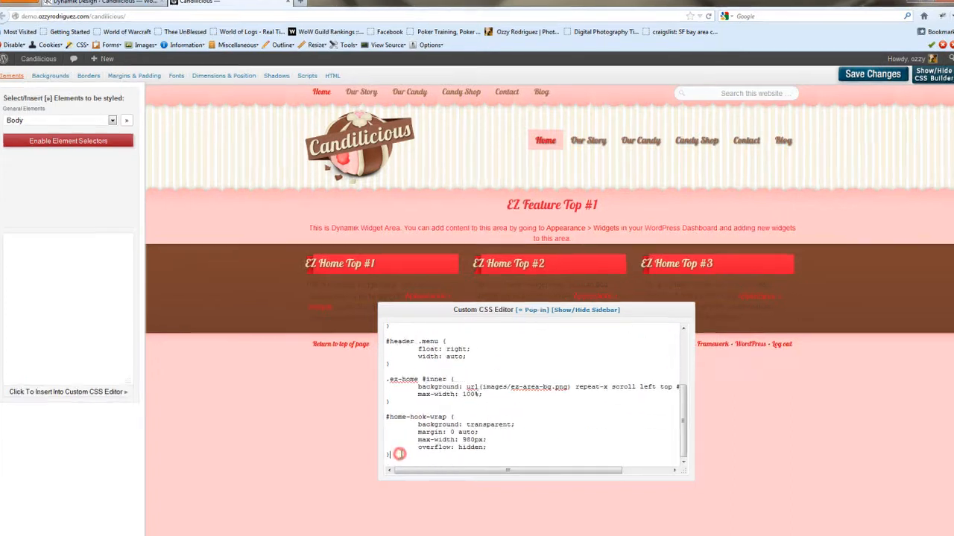
{"action": "left_click", "coordinate": [532, 309]}
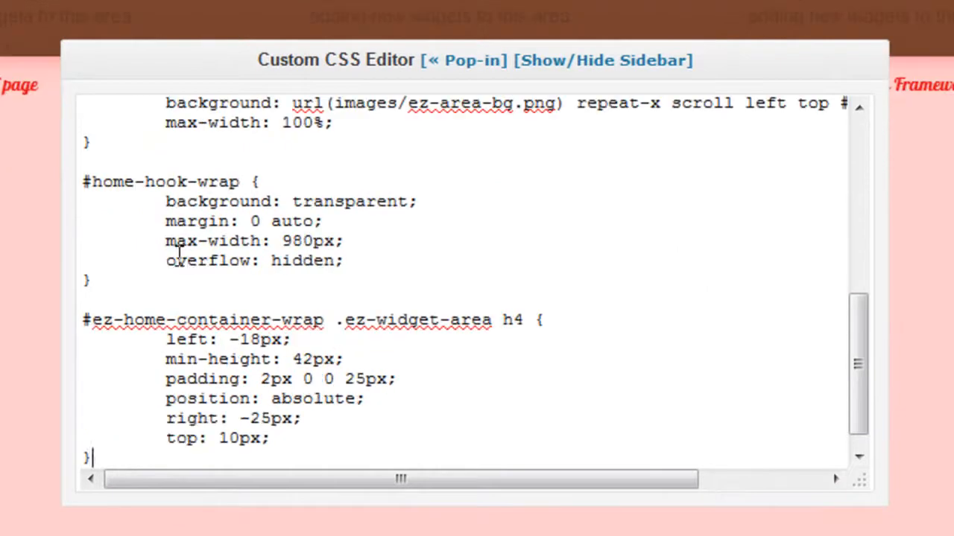
{"action": "mouse_move", "coordinate": [307, 289]}
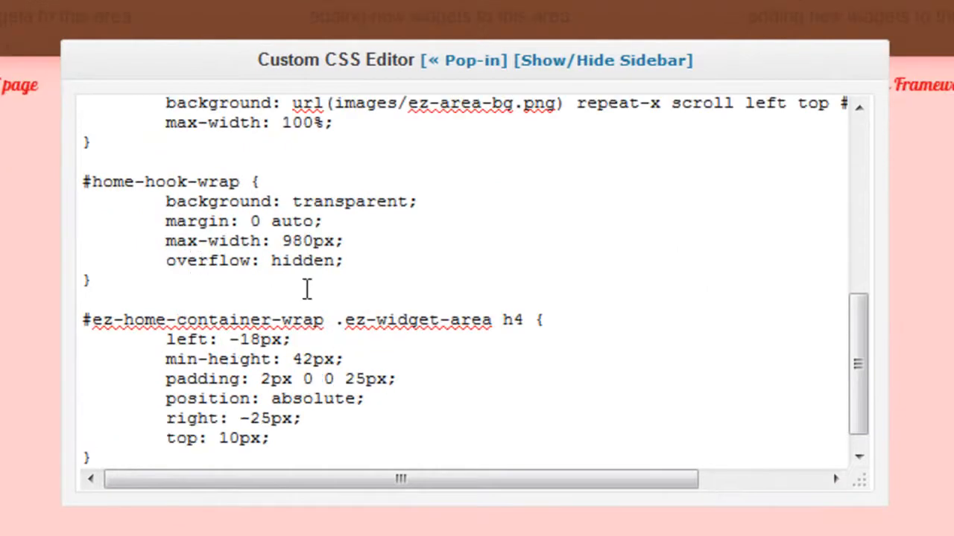
{"action": "scroll", "scroll_direction": "down", "scroll_amount": 3}
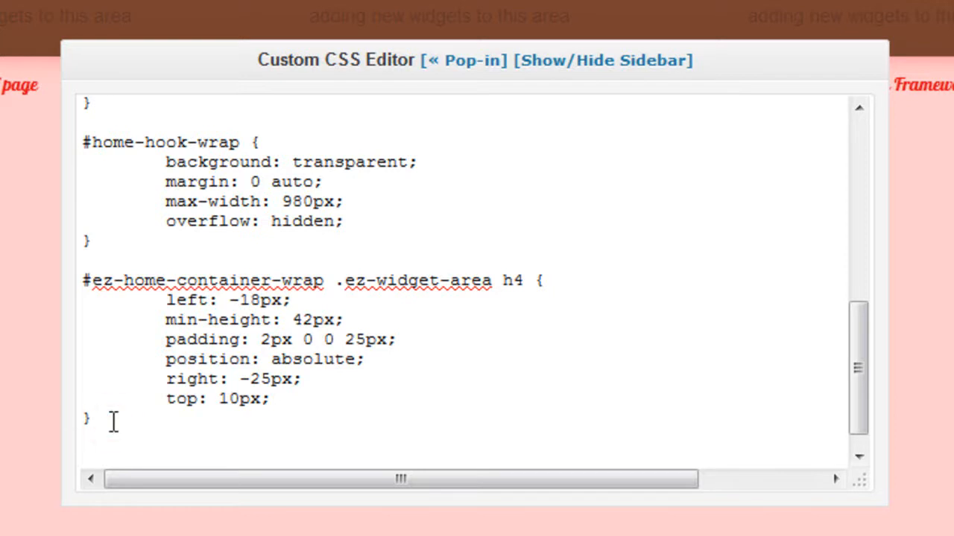
{"action": "scroll", "scroll_direction": "down", "scroll_amount": 3}
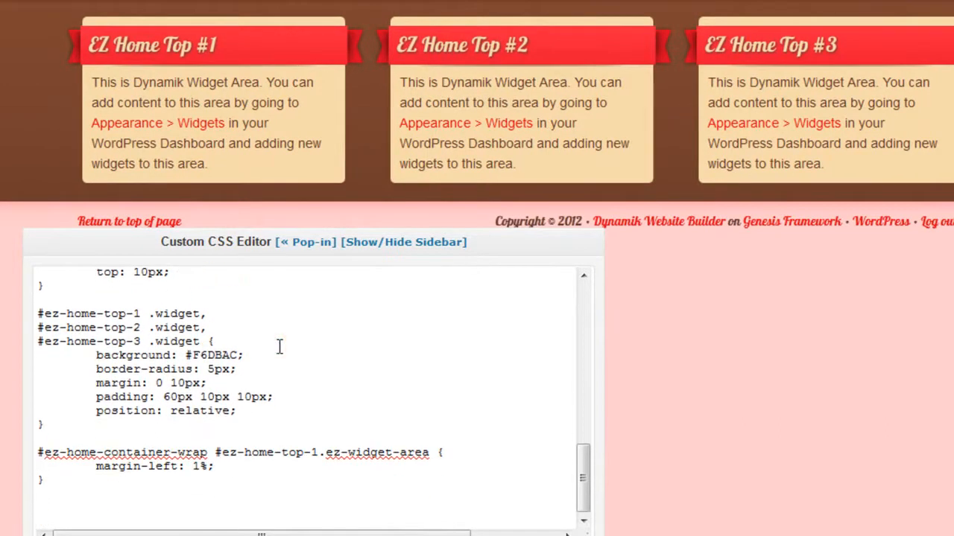
{"action": "mouse_move", "coordinate": [491, 66]}
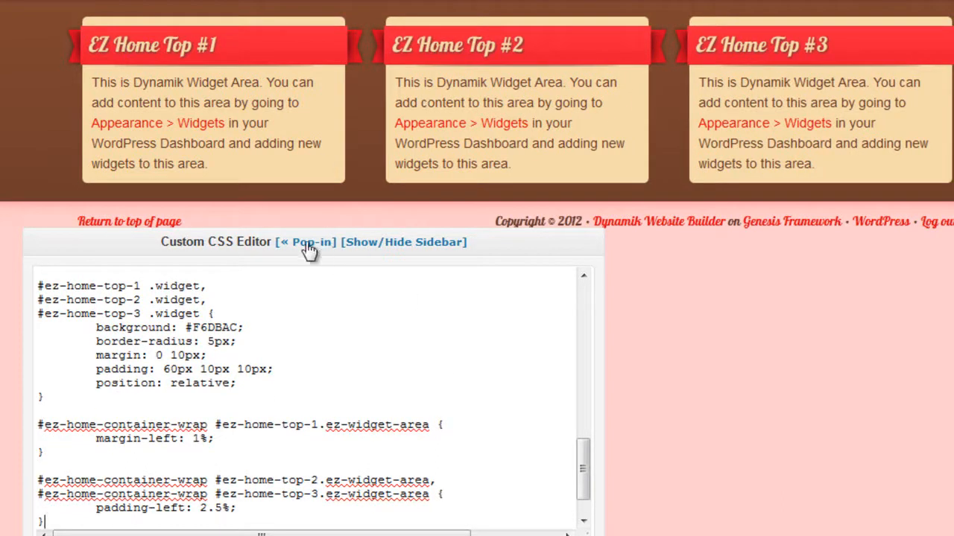
- Dock the CSS editor (Pop-in) to preview the tan rounded widget boxes with their spacing
{"action": "left_click", "coordinate": [305, 241]}
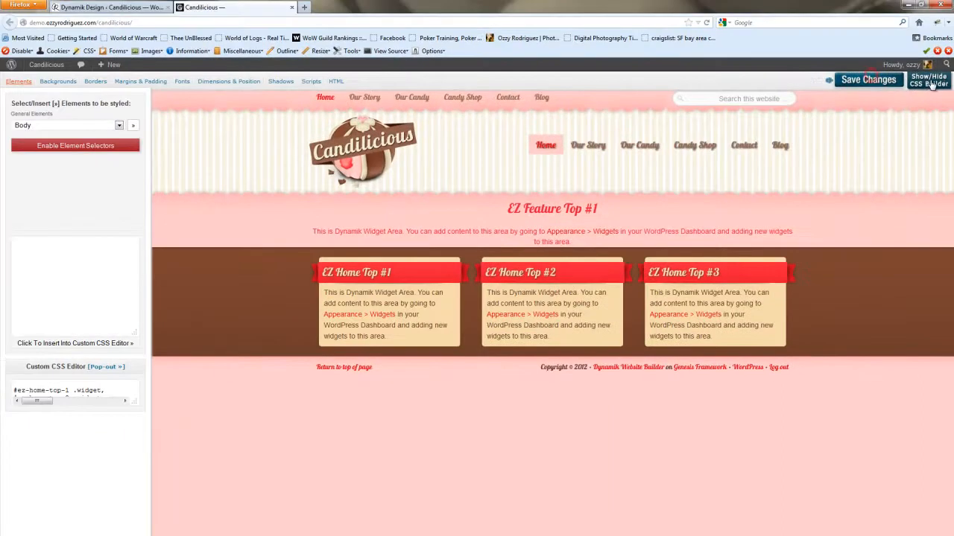
- Hide the CSS builder to reveal the three evenly spaced tan boxes beneath ribbon headings
{"action": "left_click", "coordinate": [927, 80]}
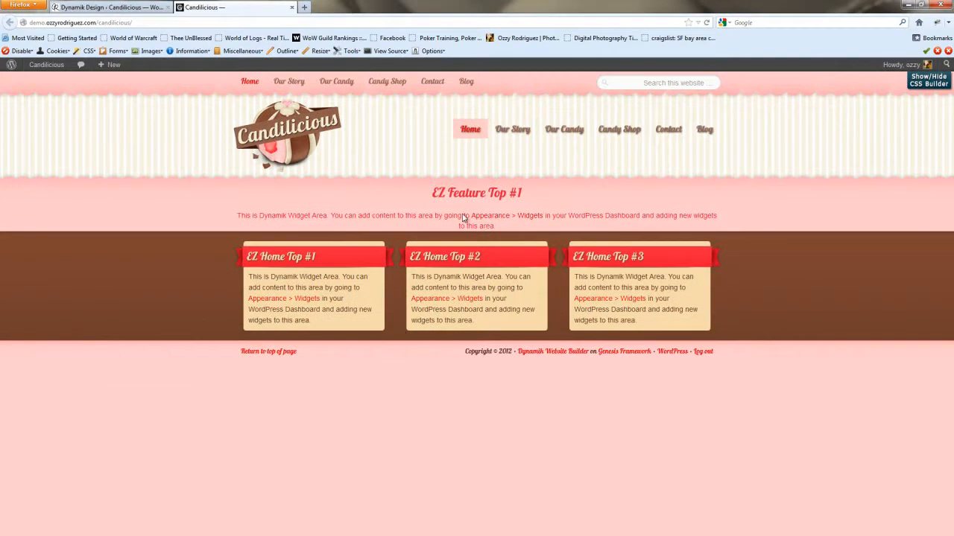
{"action": "mouse_move", "coordinate": [775, 357]}
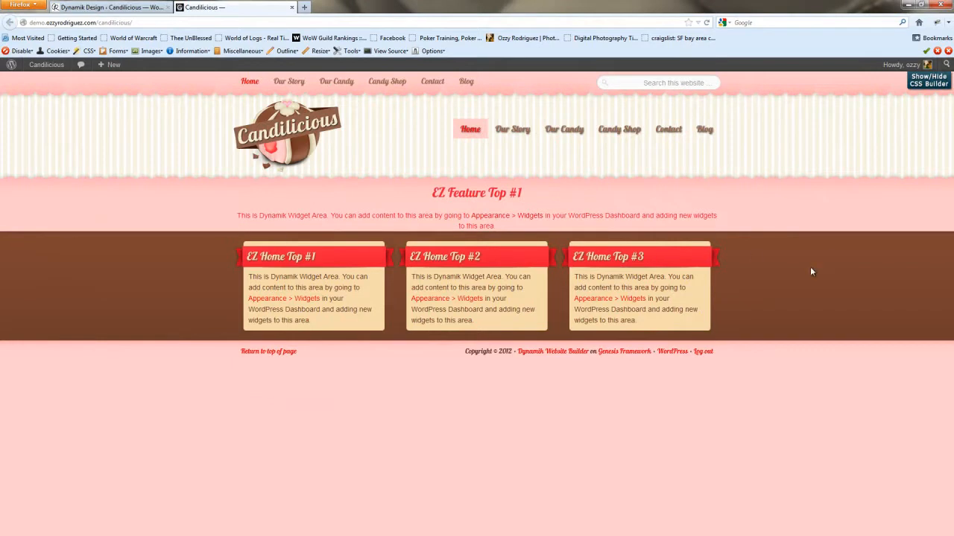
{"action": "mouse_move", "coordinate": [807, 268]}
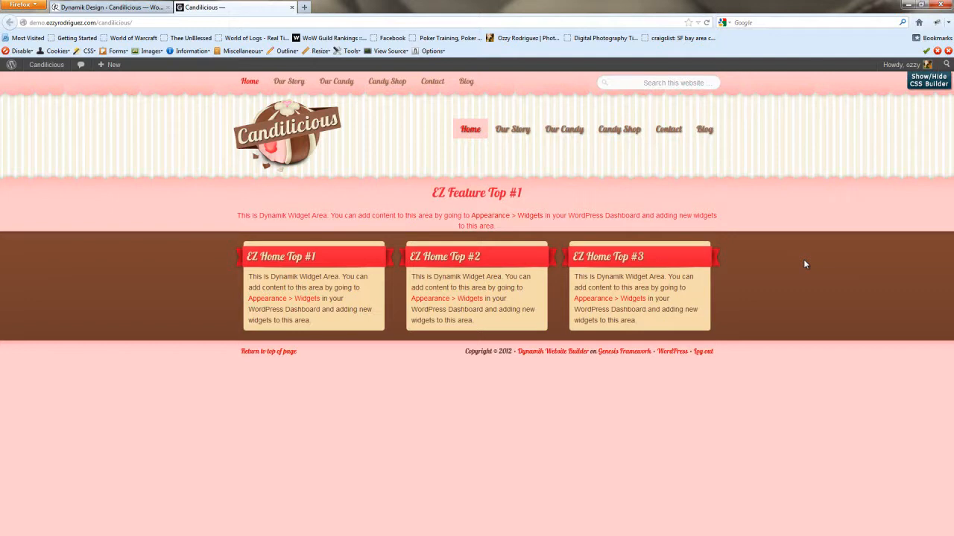
{"action": "mouse_move", "coordinate": [32, 301]}
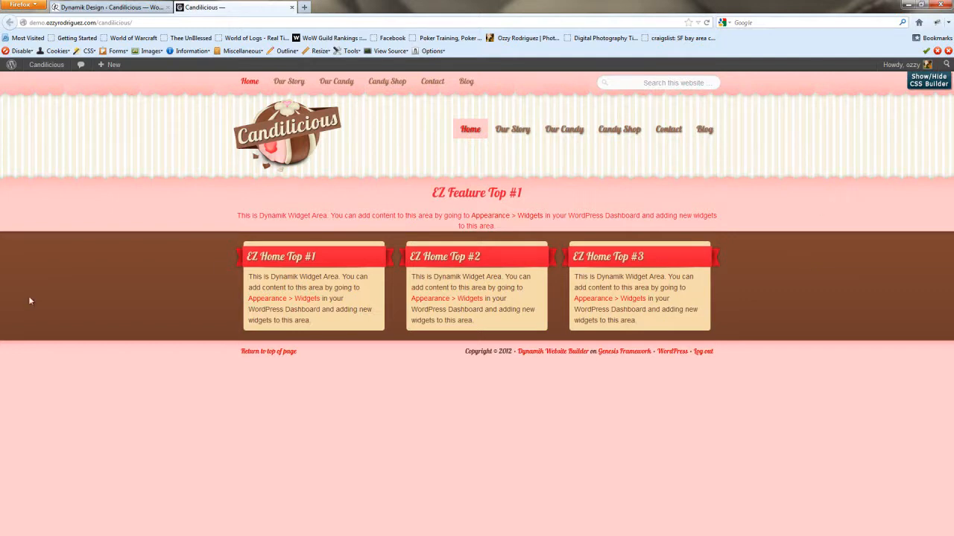